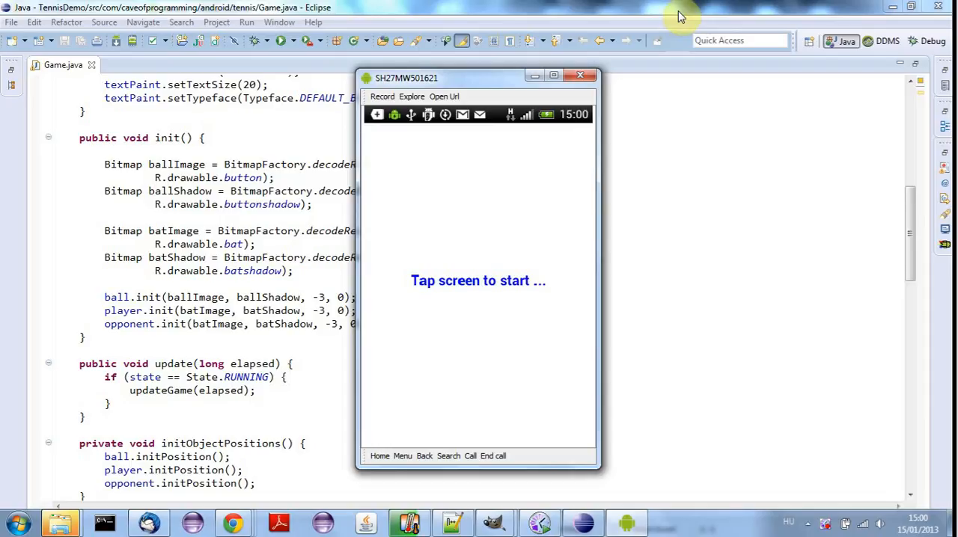
# Bring the Eclipse window in front of the emulator so Game.java is visible.
pyautogui.click(478, 281)
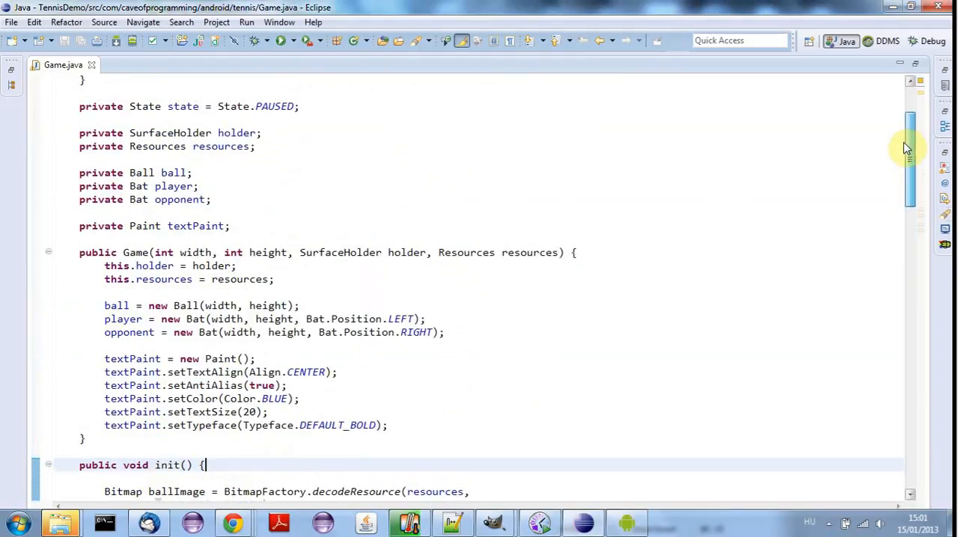
pyautogui.scroll(-3)
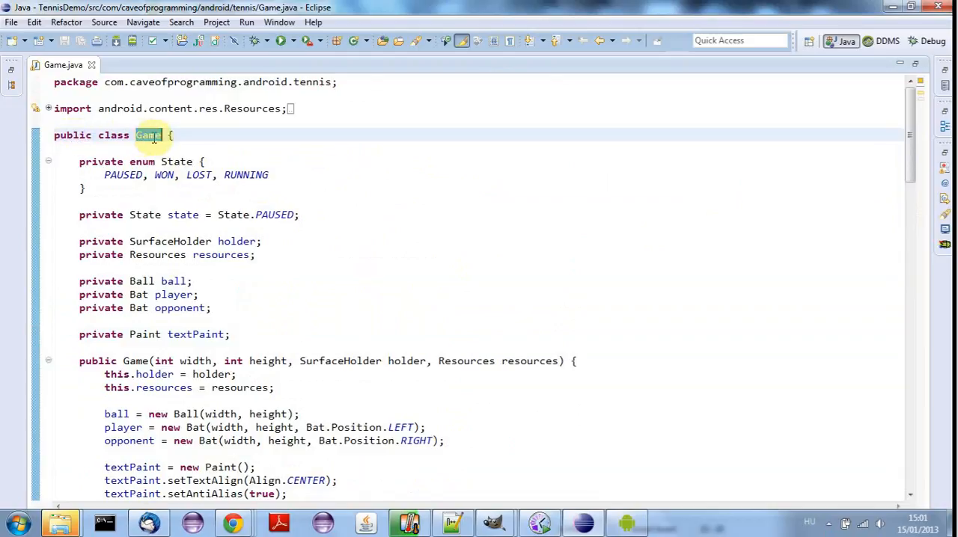
pyautogui.scroll(-3)
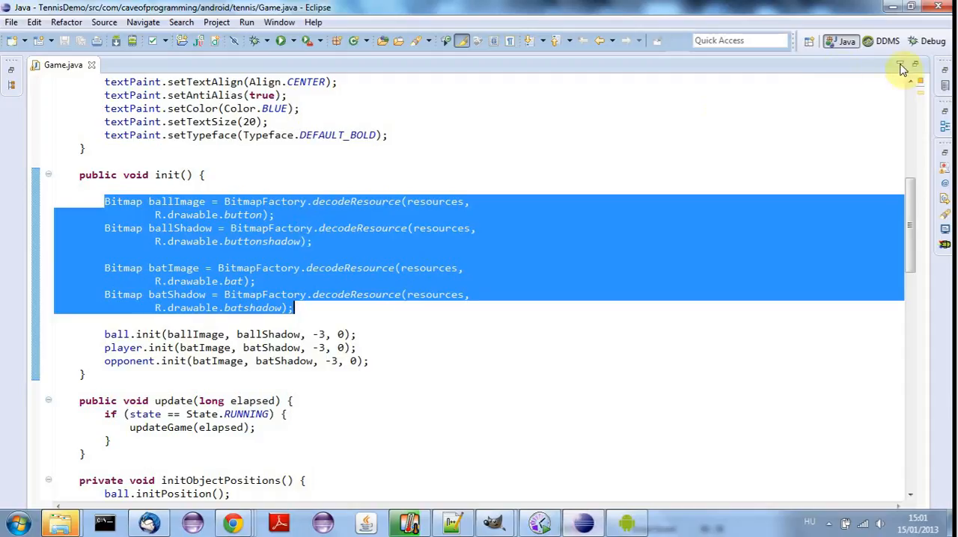
# Restore the project tree, collapse src, and create a folder named 'raw' under res.
pyautogui.click(901, 69)
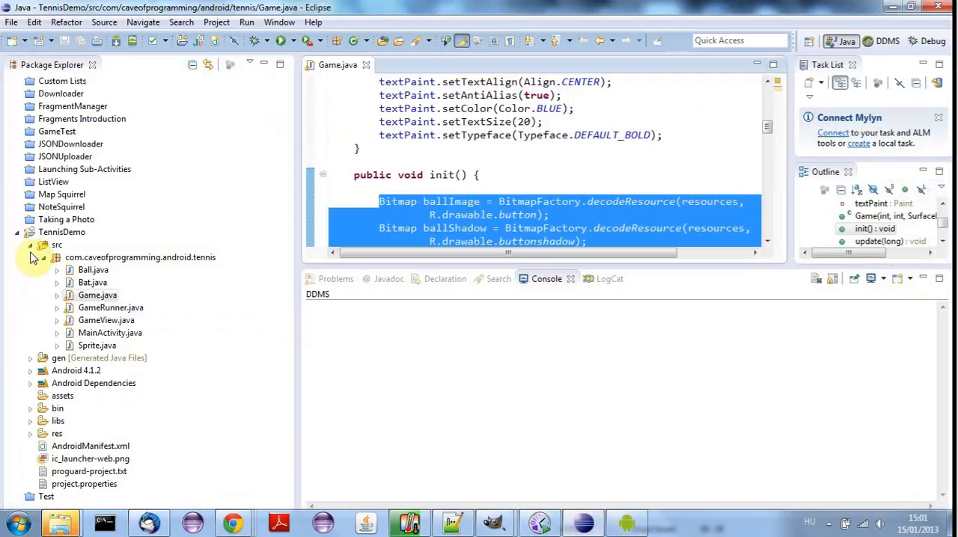
pyautogui.click(30, 244)
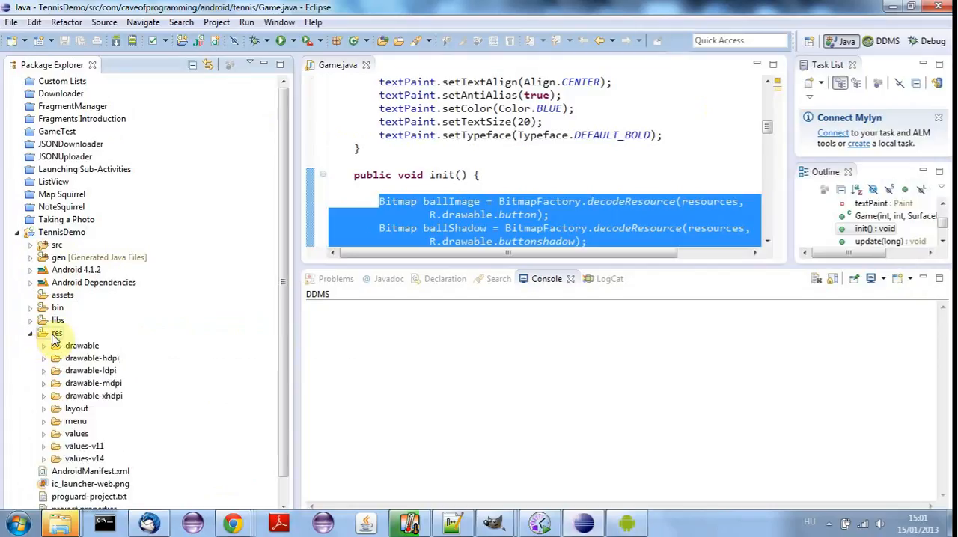
pyautogui.rightClick(56, 333)
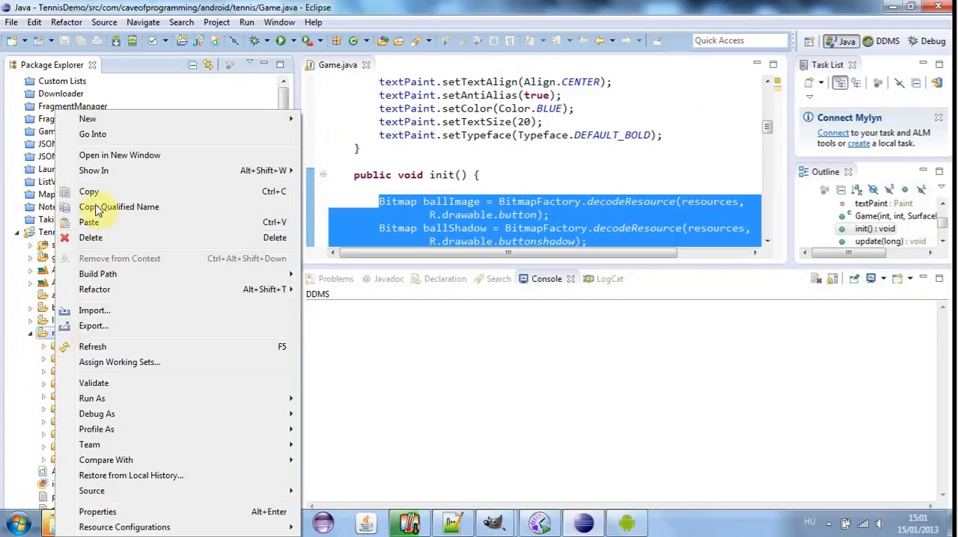
pyautogui.moveTo(87, 118)
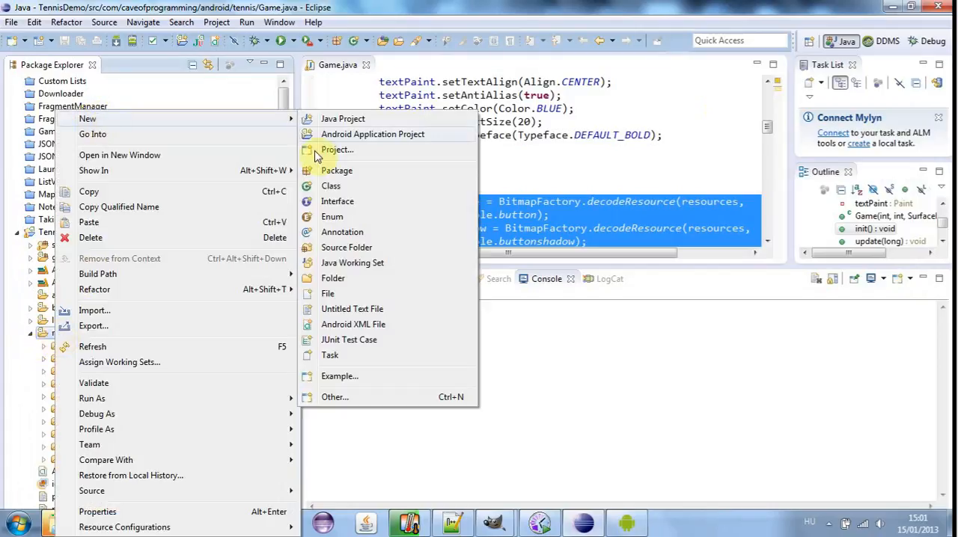
pyautogui.click(333, 278)
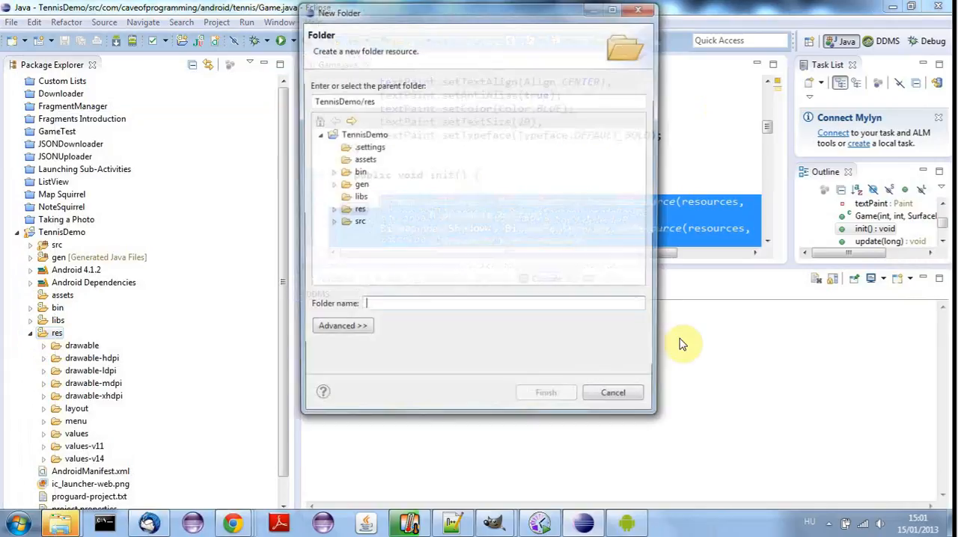
pyautogui.write('faw')
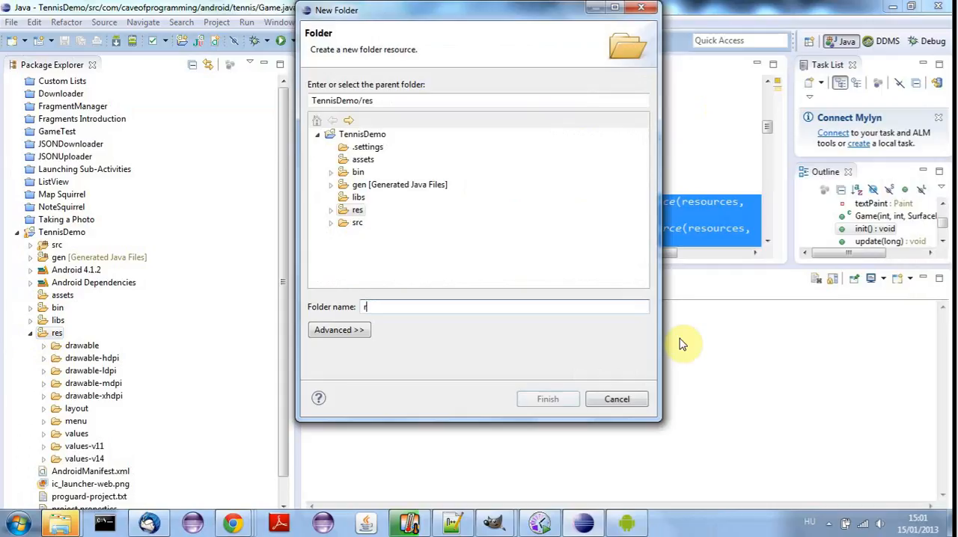
pyautogui.write('aw')
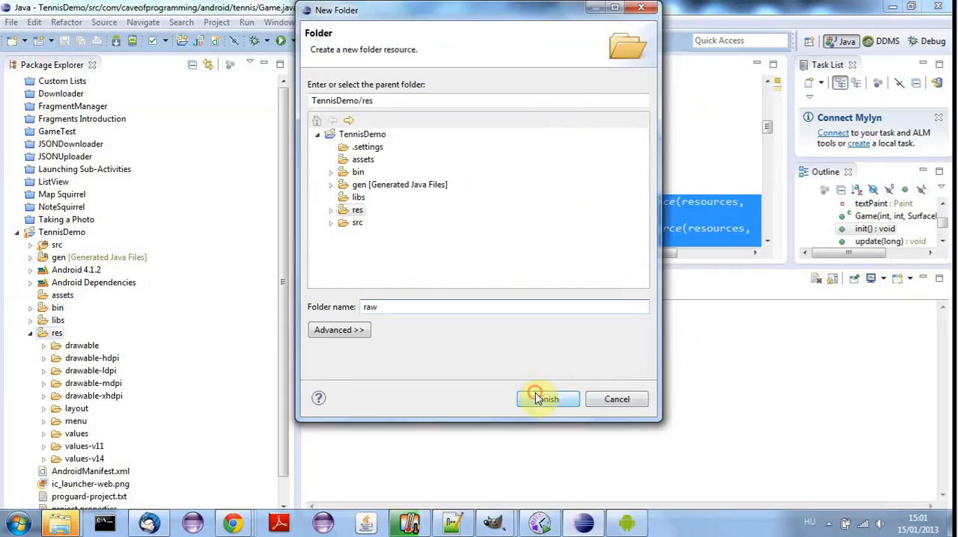
pyautogui.click(547, 399)
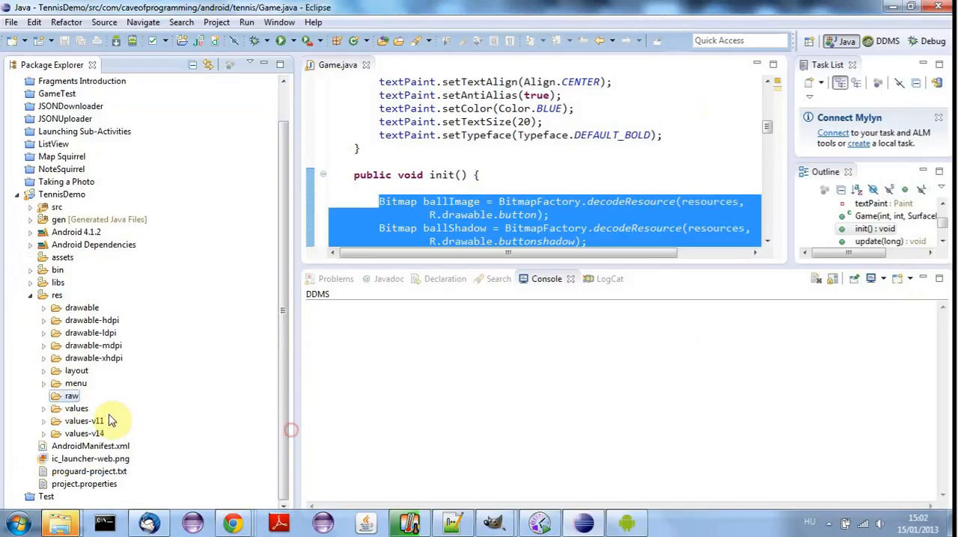
# Import bounce1, bounce2, lose, start and win mp3 files into res/raw.
pyautogui.rightClick(71, 395)
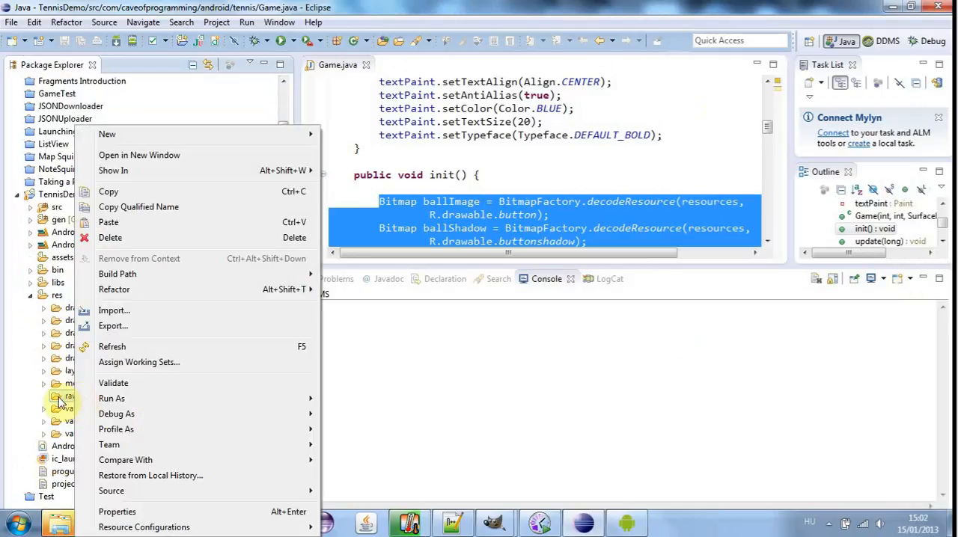
pyautogui.moveTo(67, 404)
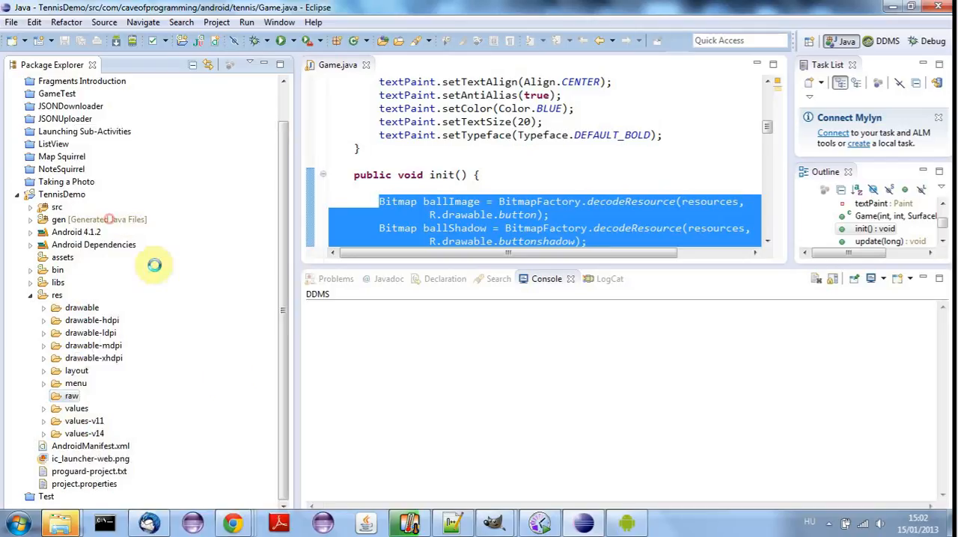
pyautogui.click(45, 396)
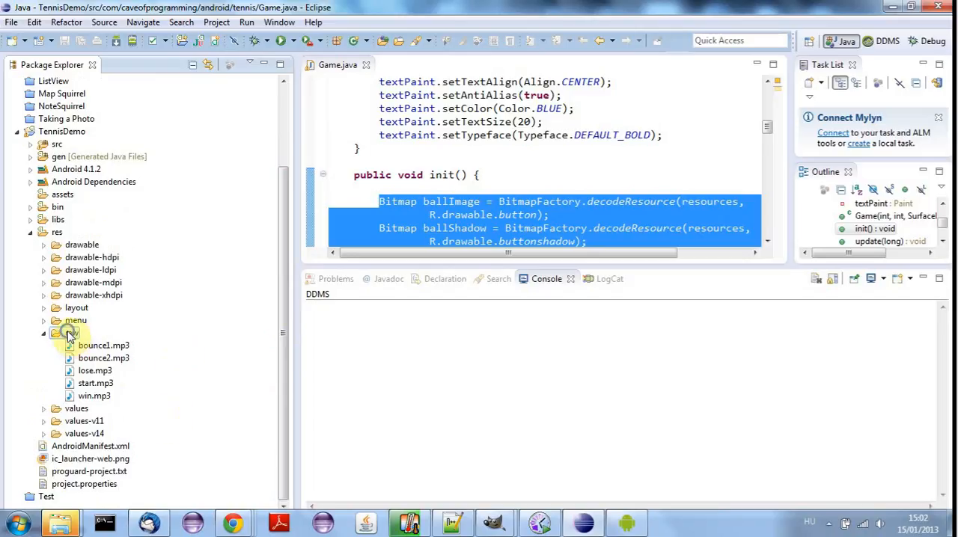
pyautogui.rightClick(68, 333)
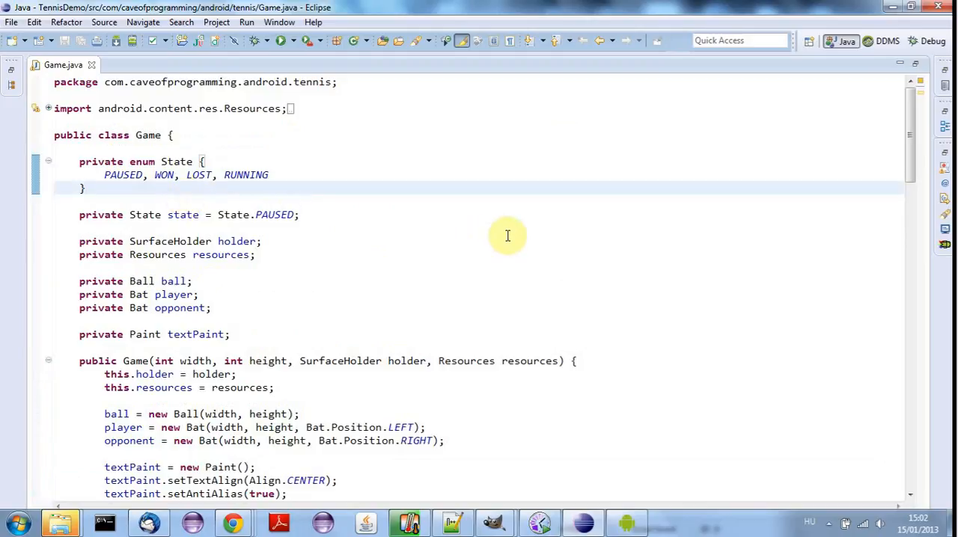
# Add a private SoundPool soundPool field and begin soundPool = new SoundPool() in the constructor.
pyautogui.write('private SoundP')
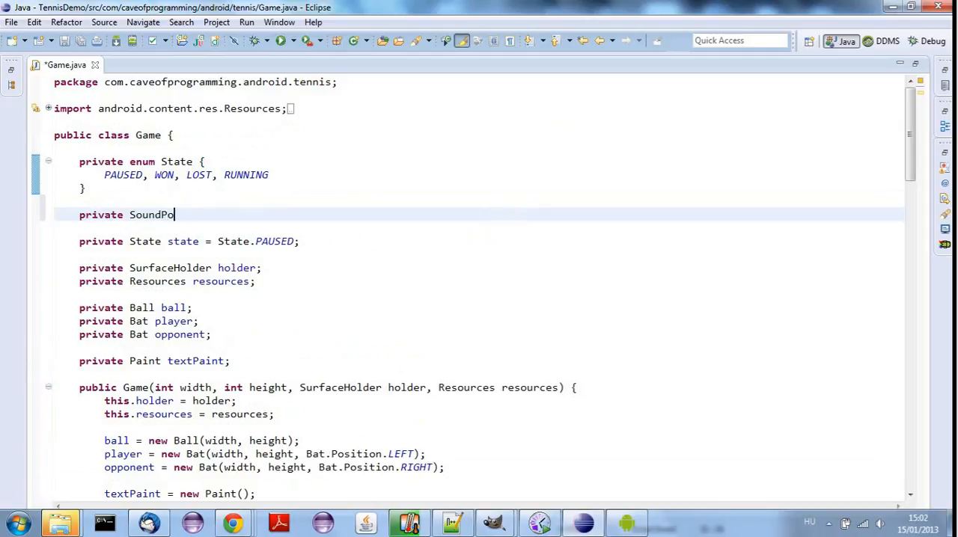
pyautogui.write('ol soundPool;')
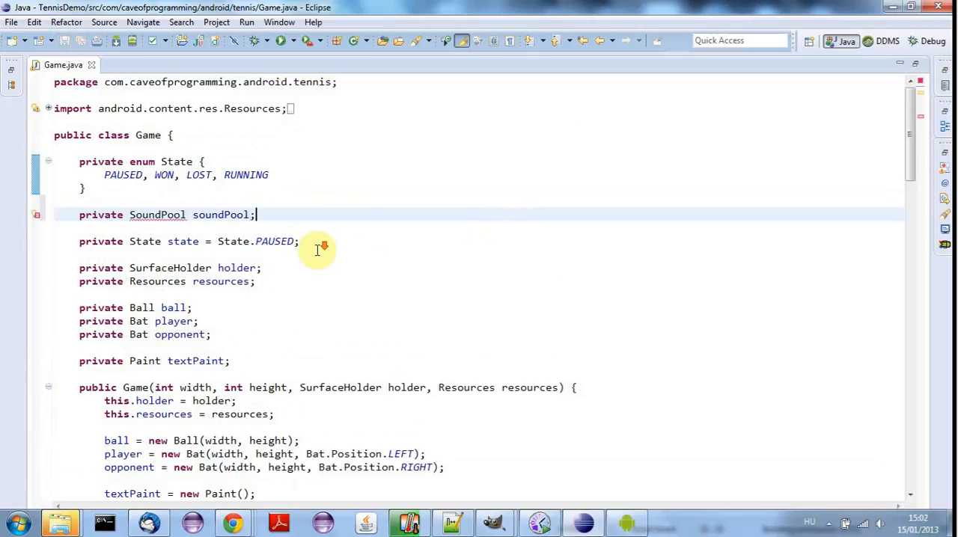
pyautogui.scroll(-3)
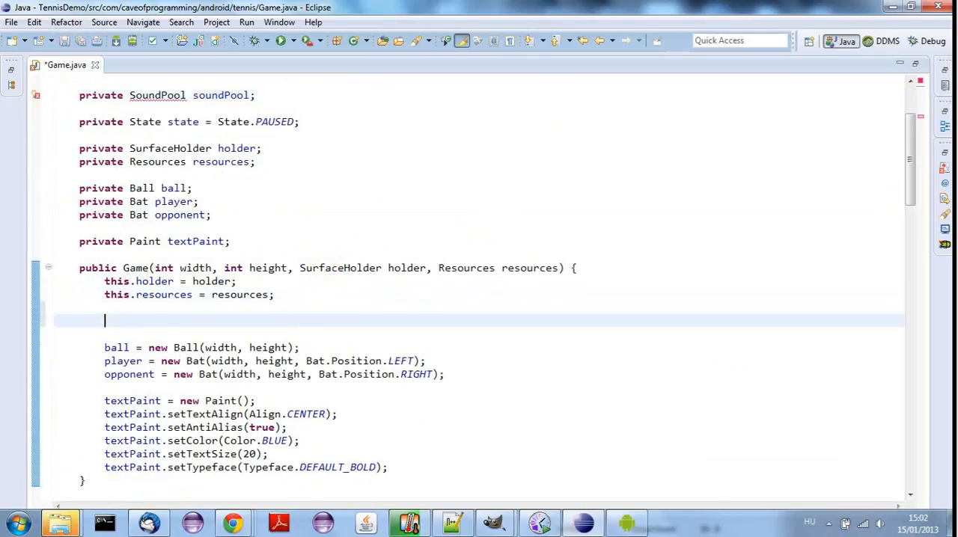
pyautogui.write('soundPool')
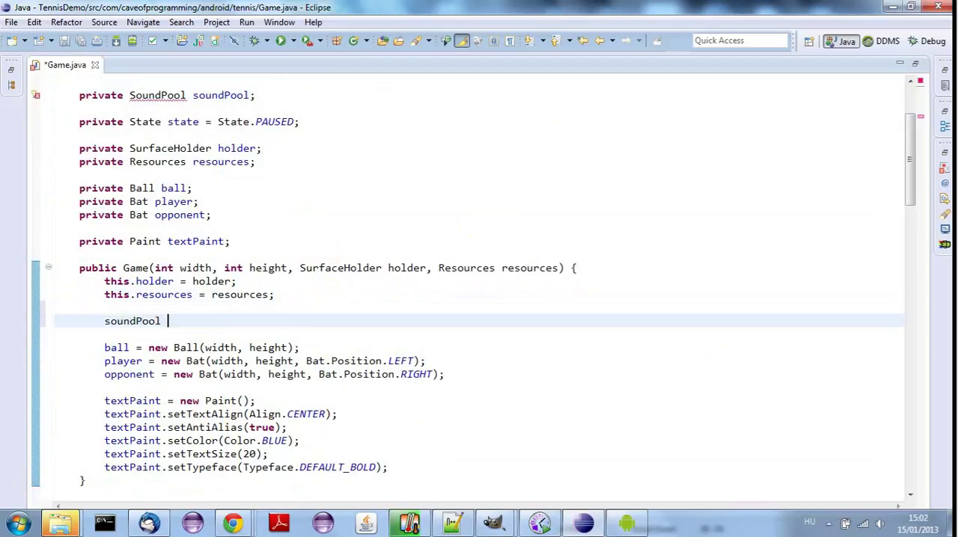
pyautogui.write('= new Sound')
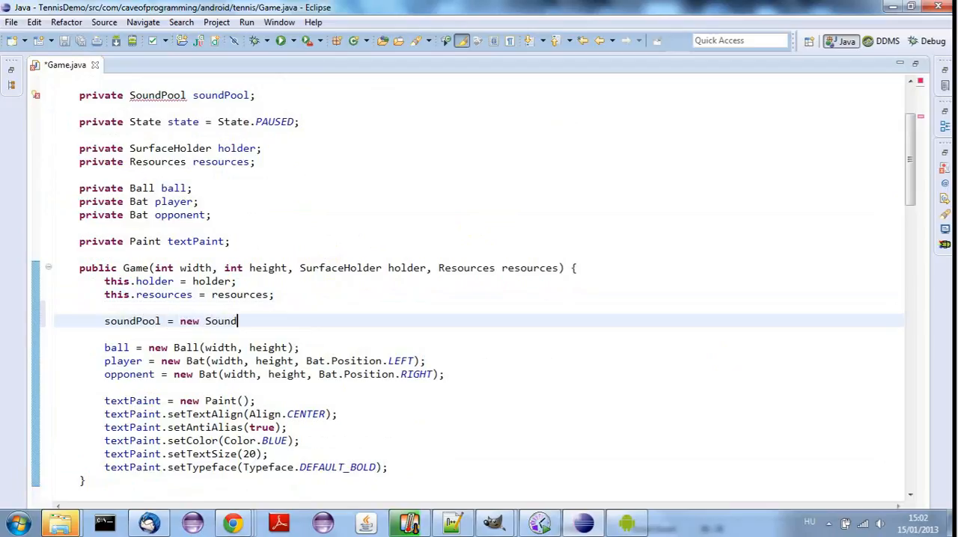
pyautogui.write('Pool()')
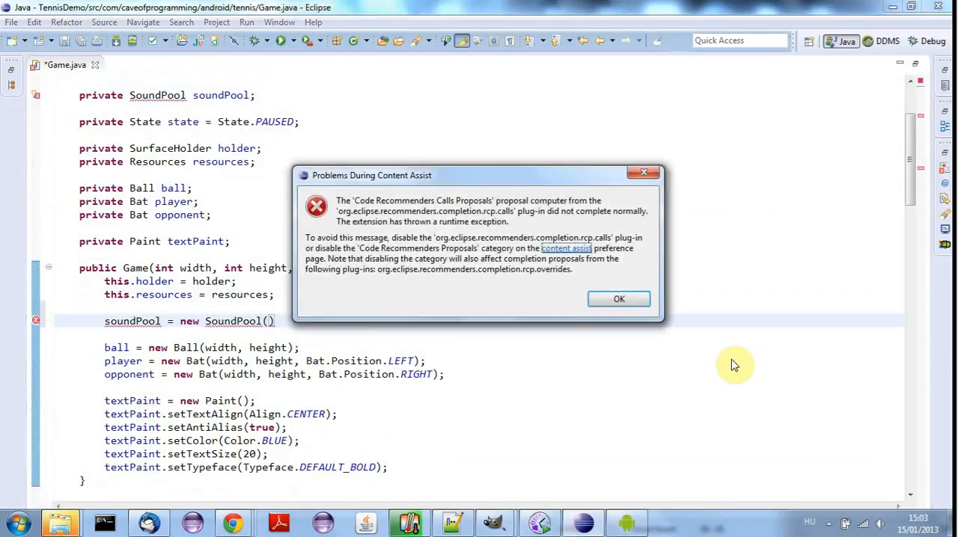
# Complete the constructor line as soundPool = new SoundPool(5, AudioManager.STREAM_MUSIC, 0).
pyautogui.click(618, 298)
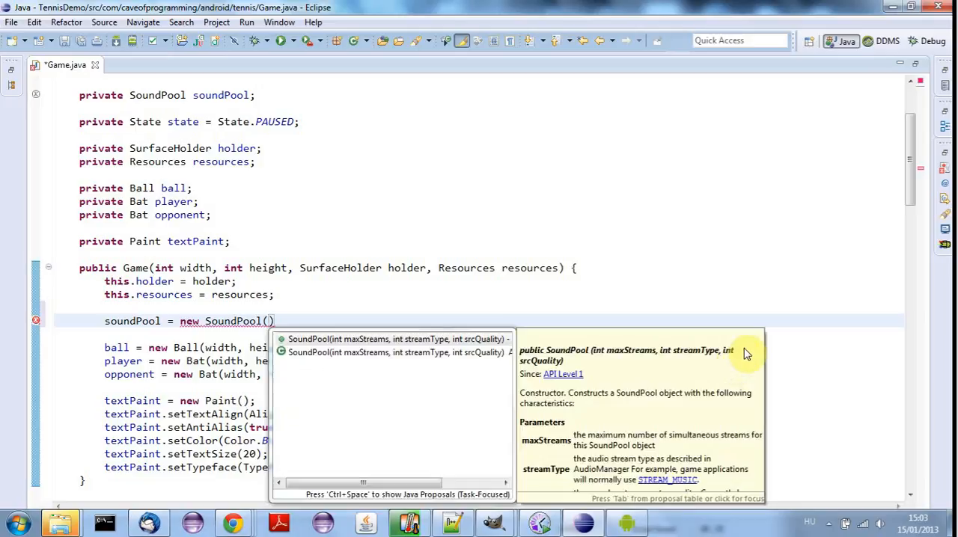
pyautogui.moveTo(382, 339)
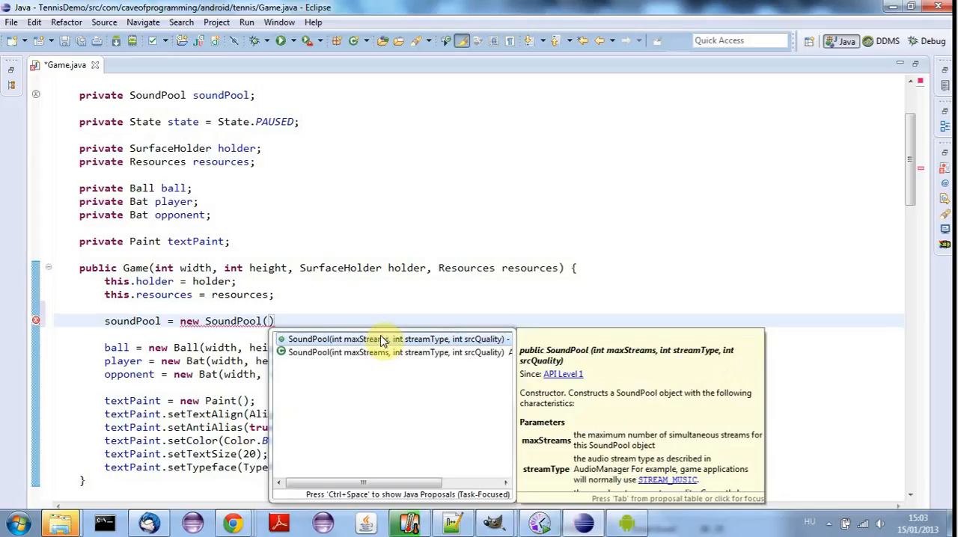
pyautogui.write('5,')
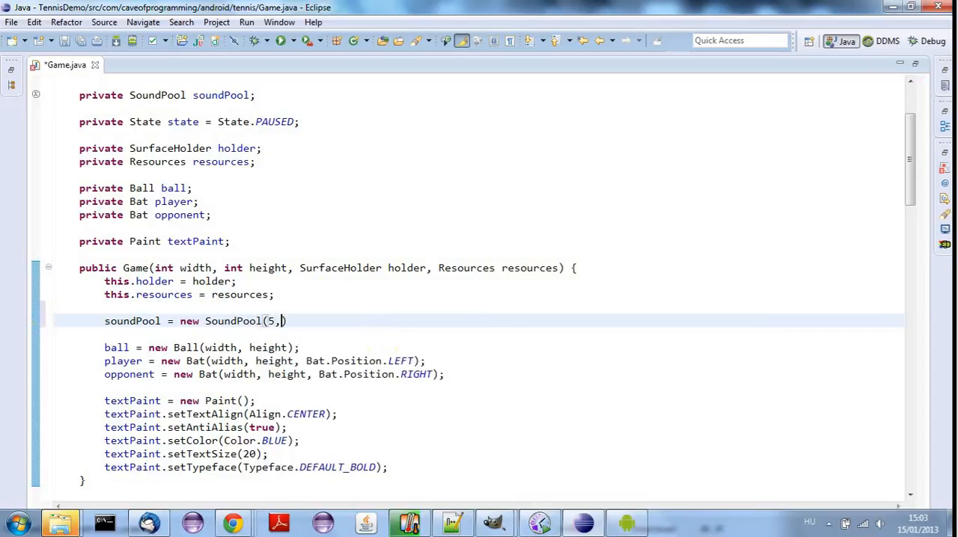
pyautogui.write(',')
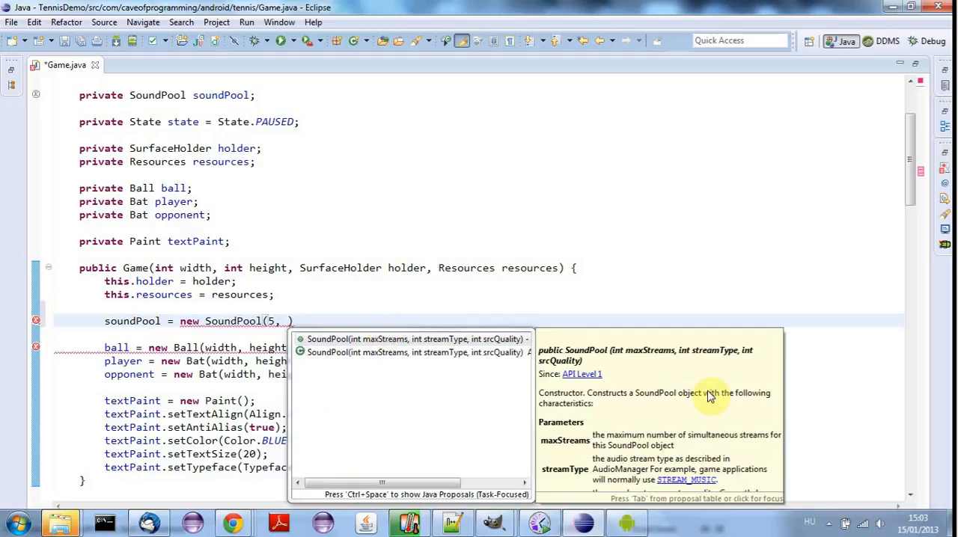
pyautogui.moveTo(681, 477)
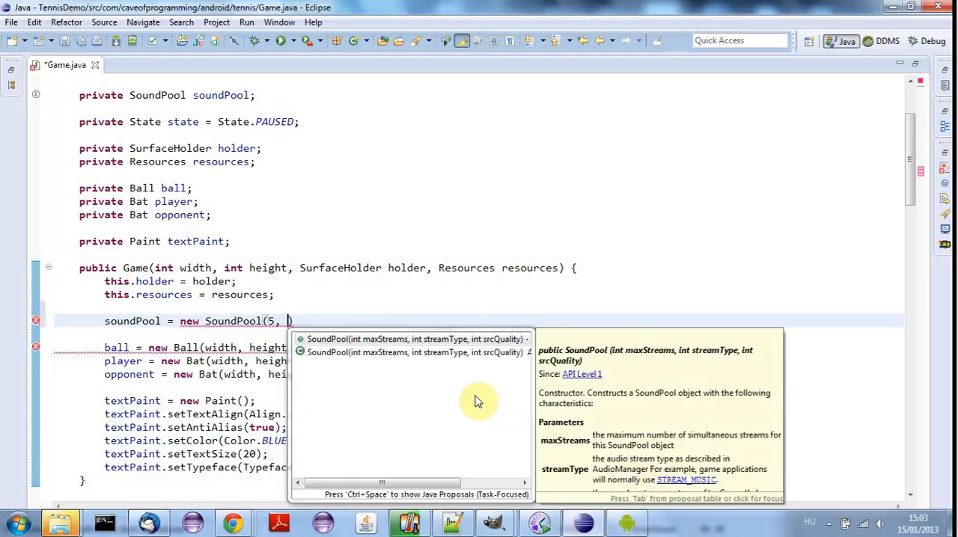
pyautogui.moveTo(482, 400)
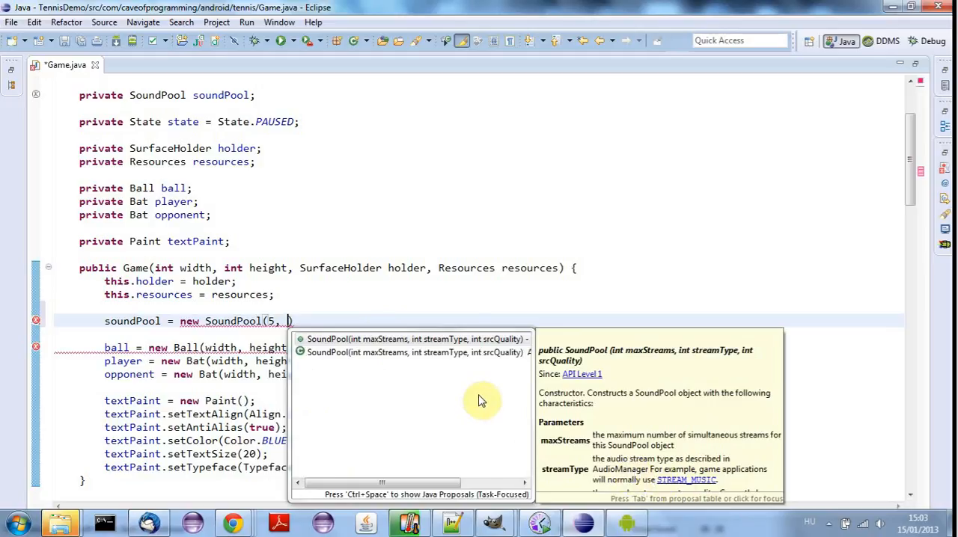
pyautogui.write('Sound')
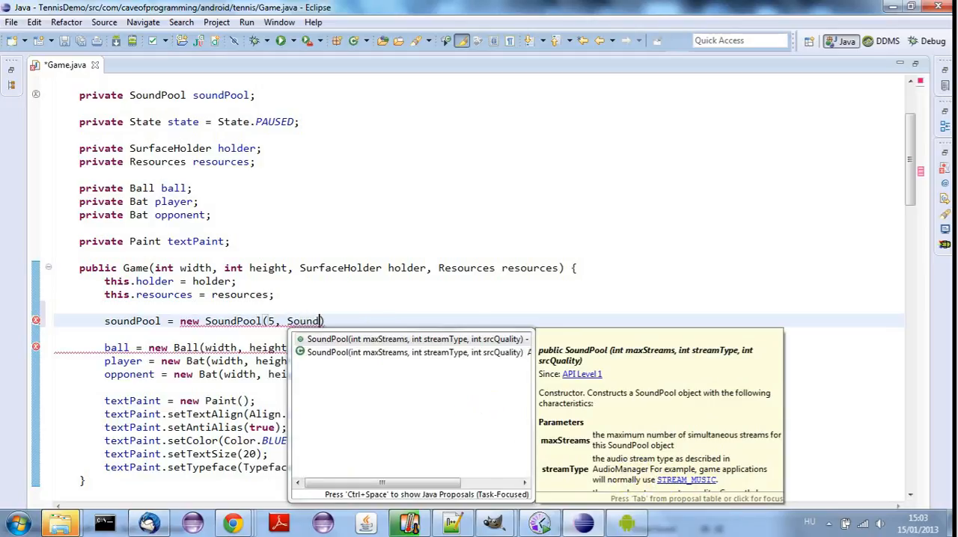
pyautogui.write('.S')
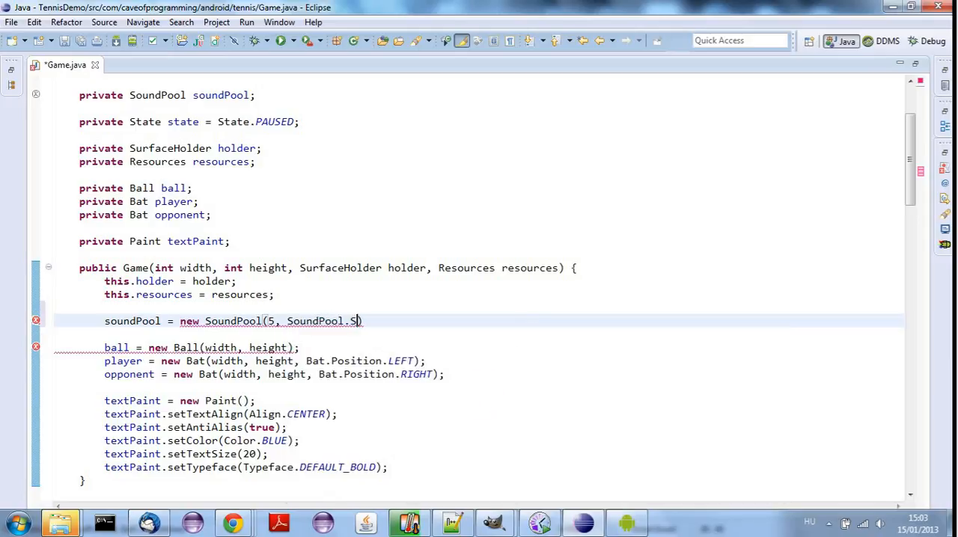
pyautogui.press('ctrl+space')
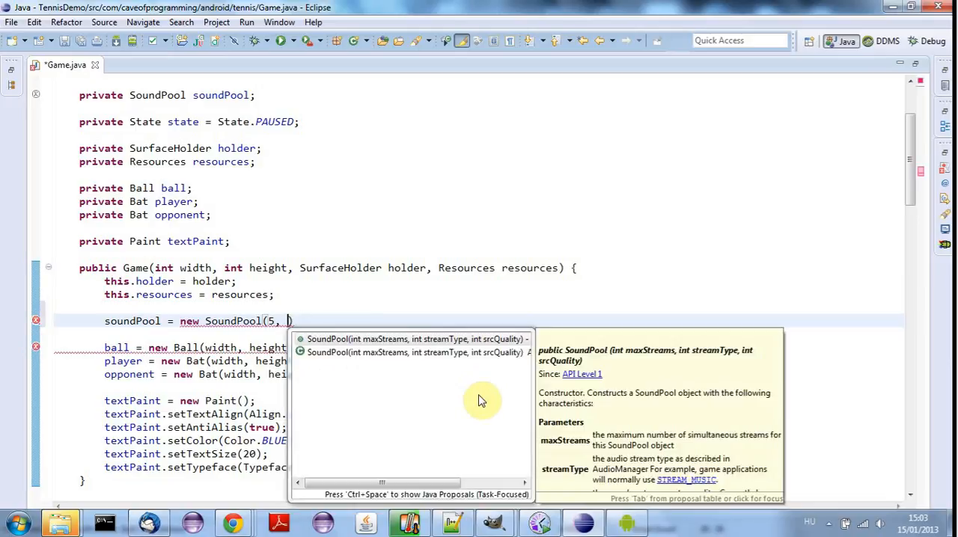
pyautogui.moveTo(718, 445)
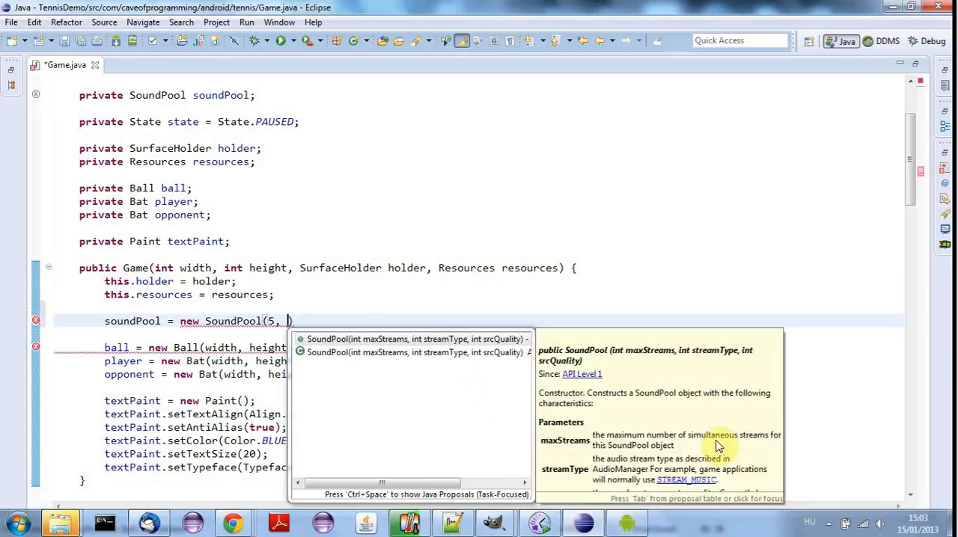
pyautogui.moveTo(646, 240)
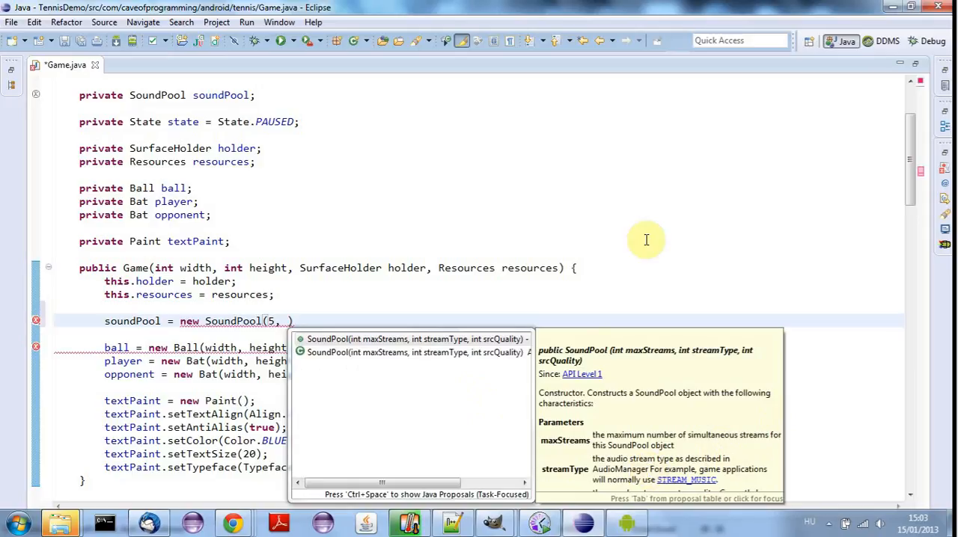
pyautogui.write('AudioManager.')
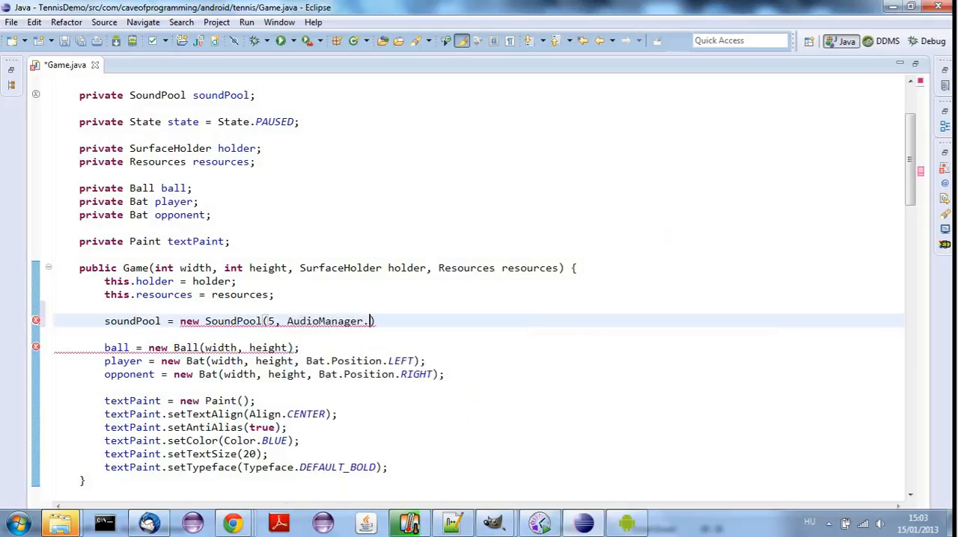
pyautogui.write('Str')
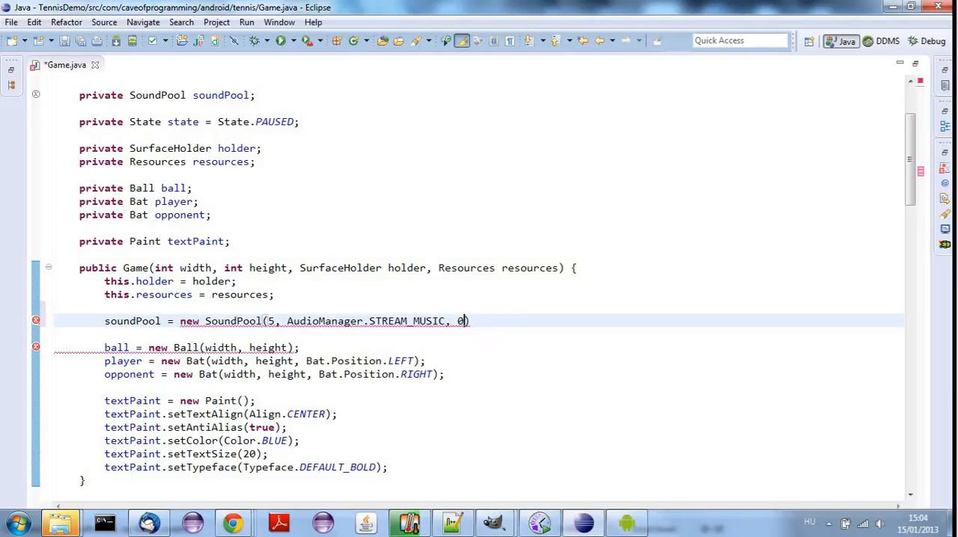
pyautogui.write(')')
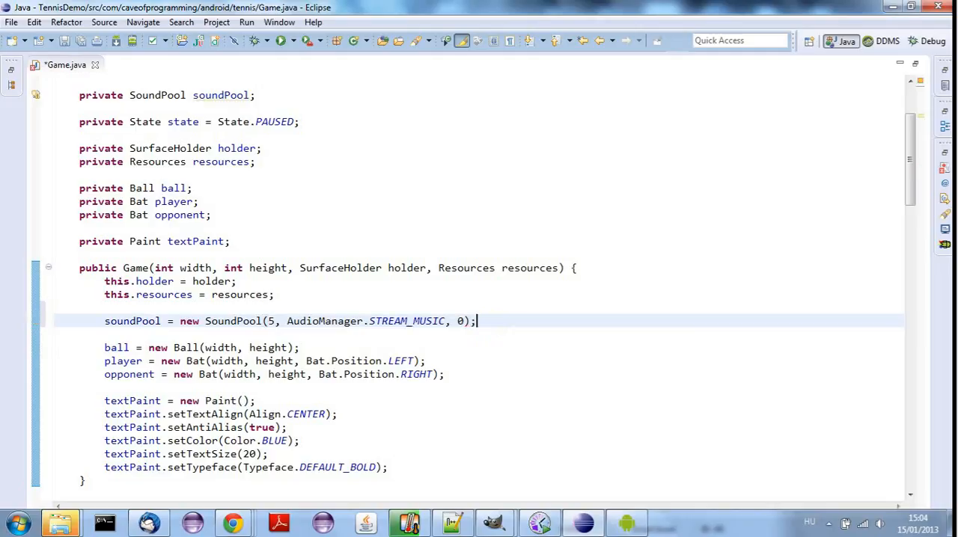
pyautogui.moveTo(475, 313)
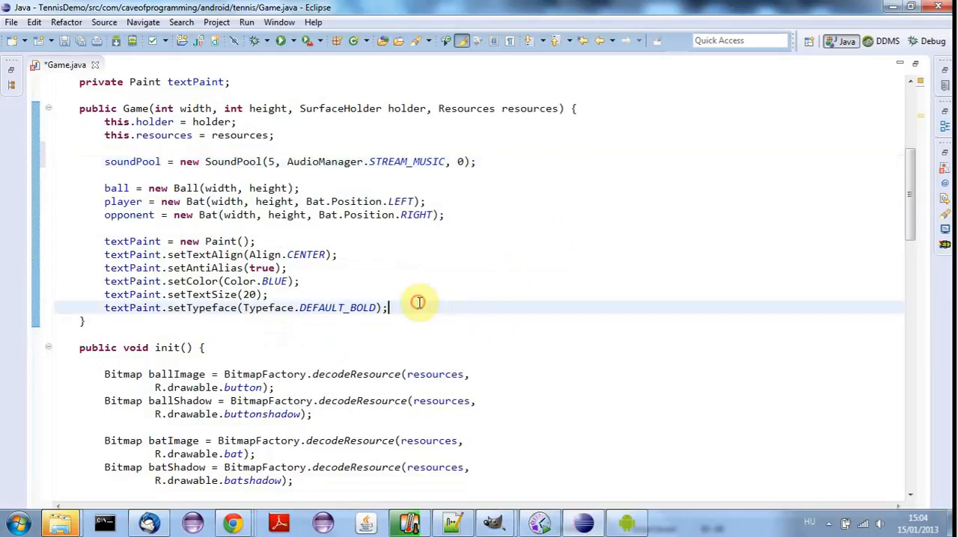
# Start a soundPool.l call in init() and restore the project tree beside Game.java.
pyautogui.scroll(-3)
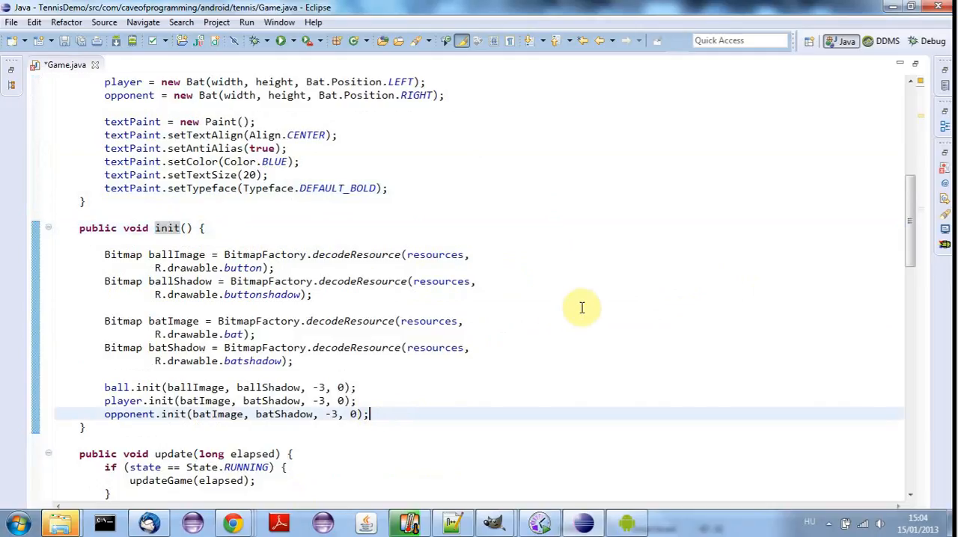
pyautogui.moveTo(850, 276)
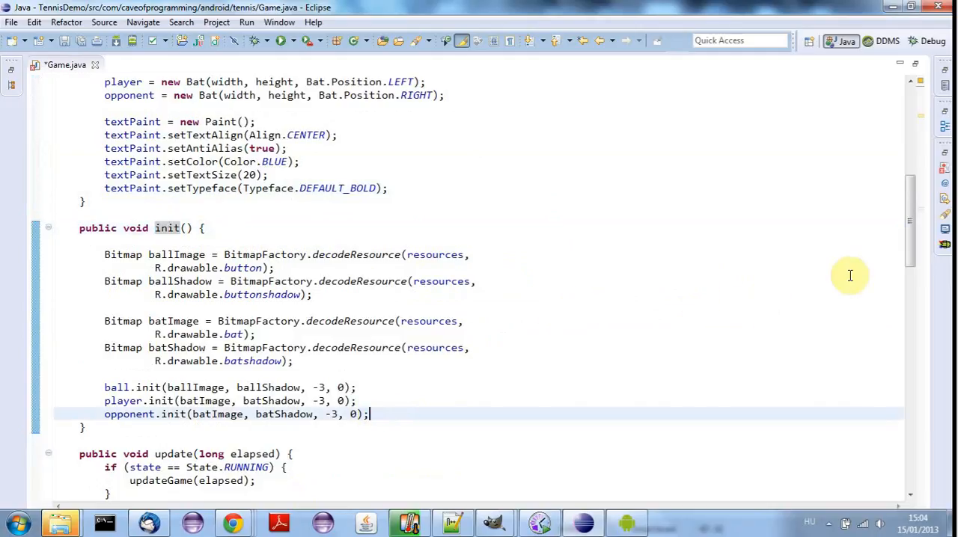
pyautogui.write('soun')
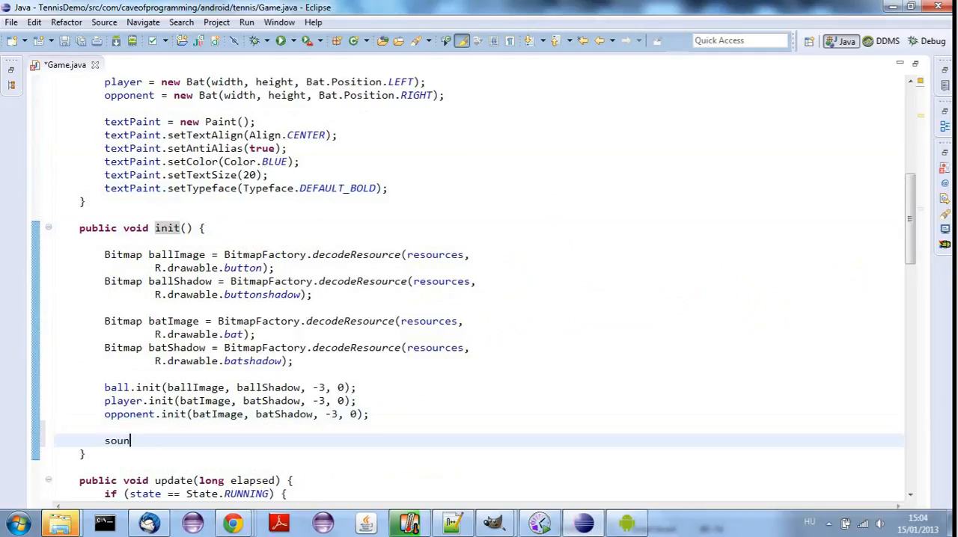
pyautogui.write('dPool')
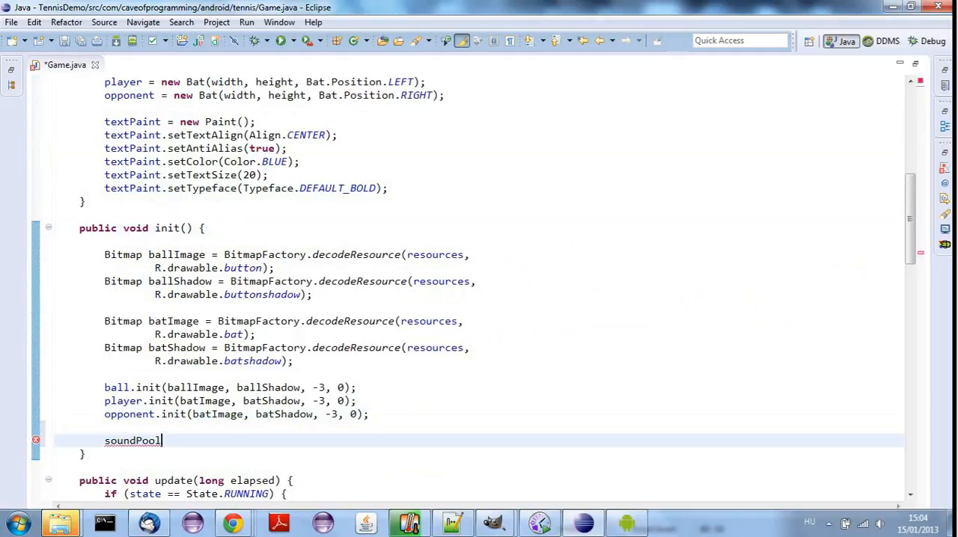
pyautogui.write('.')
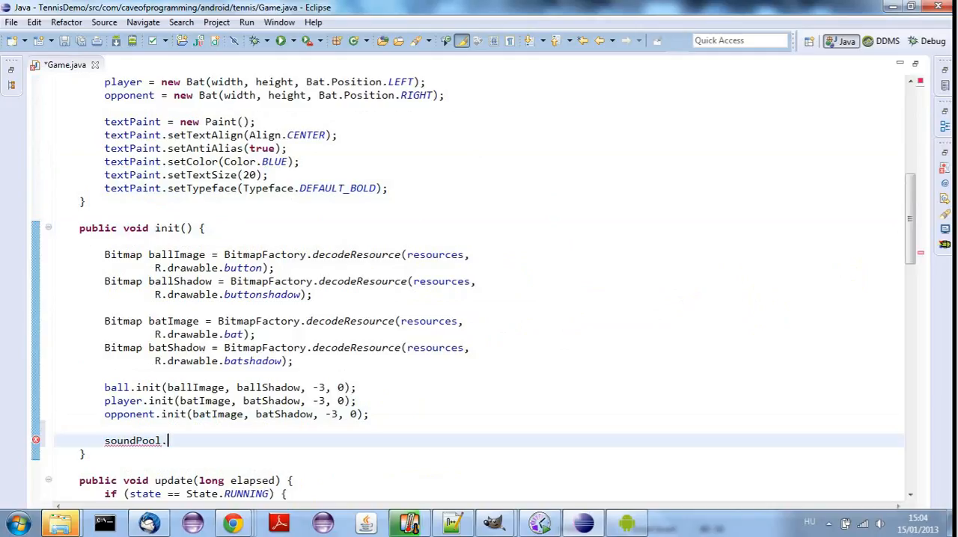
pyautogui.write('l')
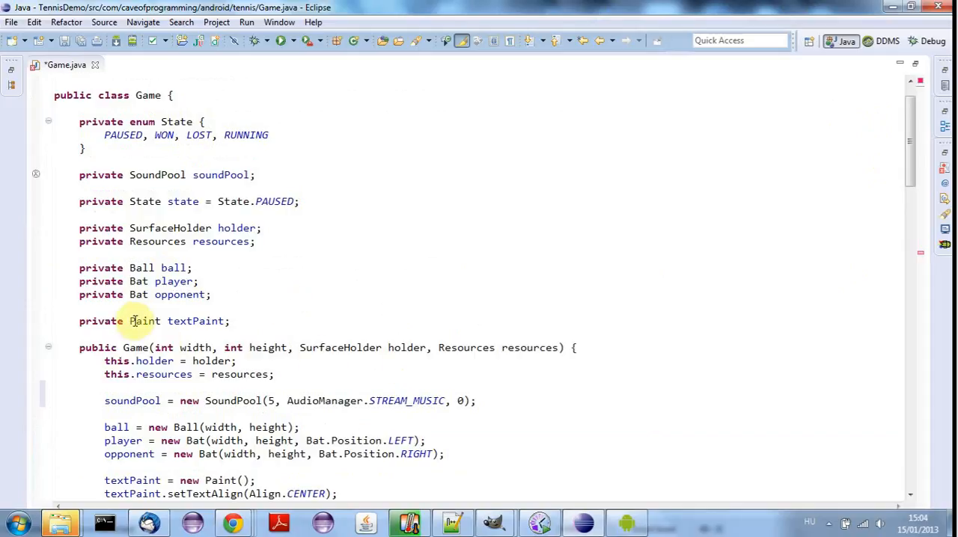
pyautogui.moveTo(203, 335)
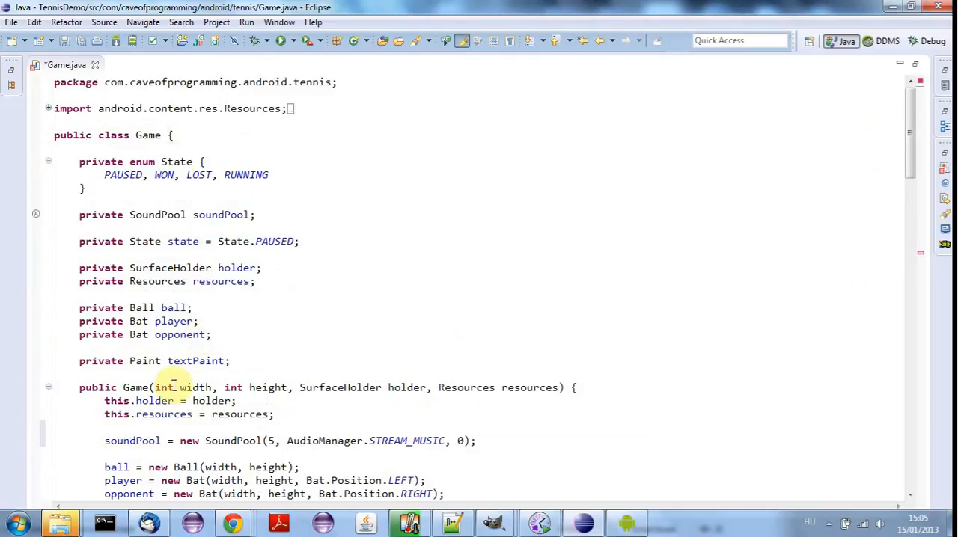
pyautogui.moveTo(421, 387)
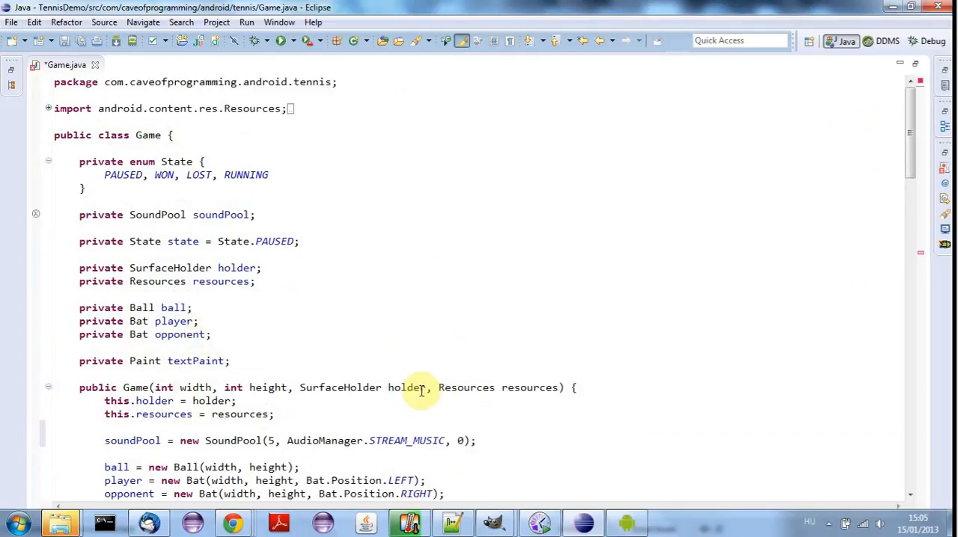
pyautogui.doubleClick(408, 388)
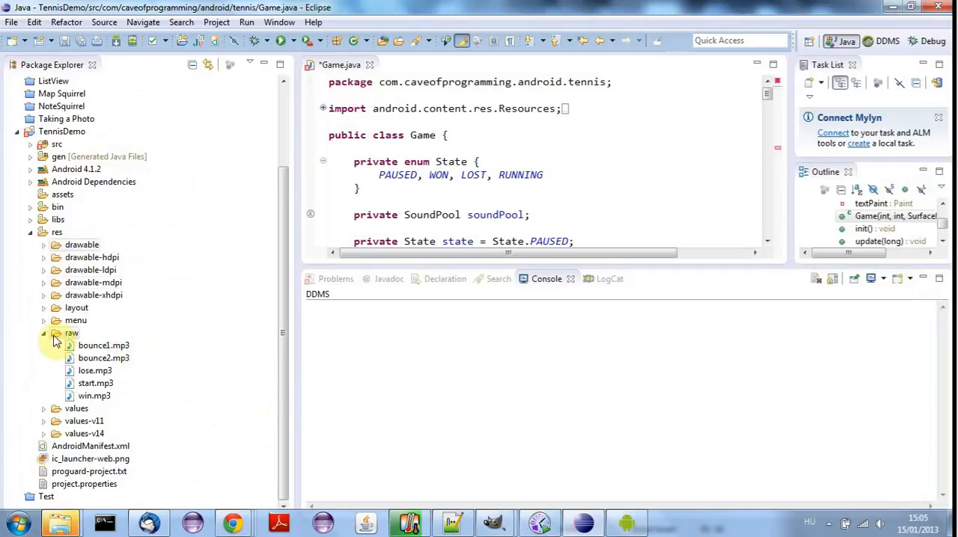
# Open GameView.java and pass 'this' as the first argument to new Game() in surfaceCreated.
pyautogui.click(30, 143)
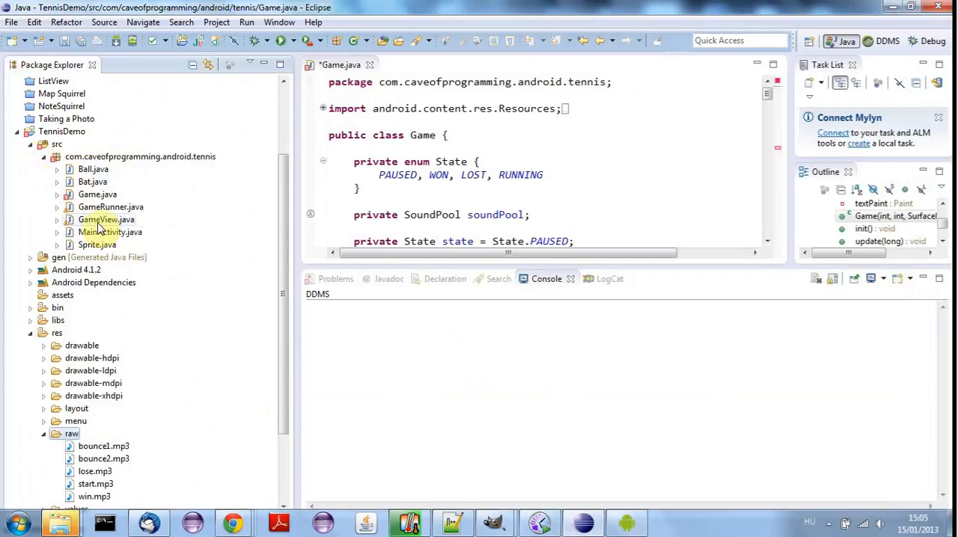
pyautogui.doubleClick(105, 219)
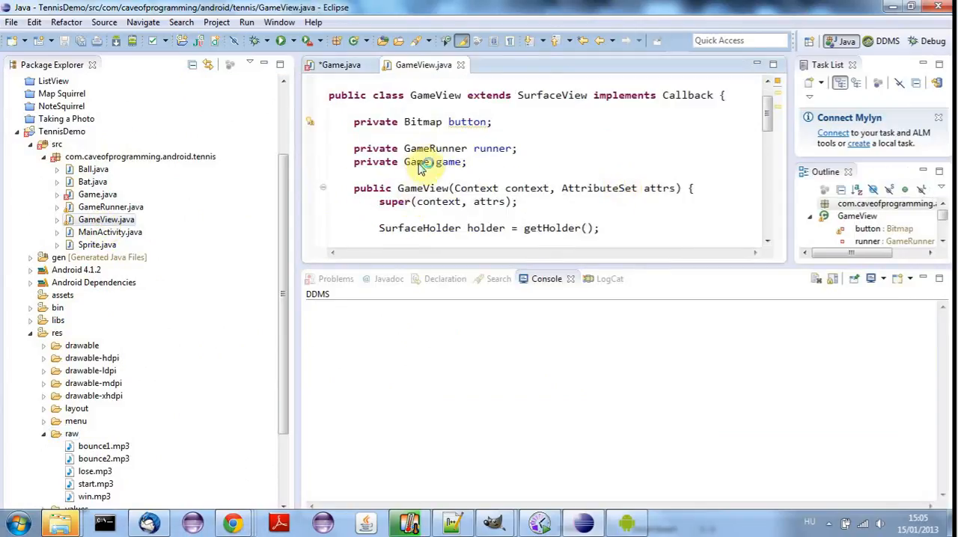
pyautogui.scroll(-3)
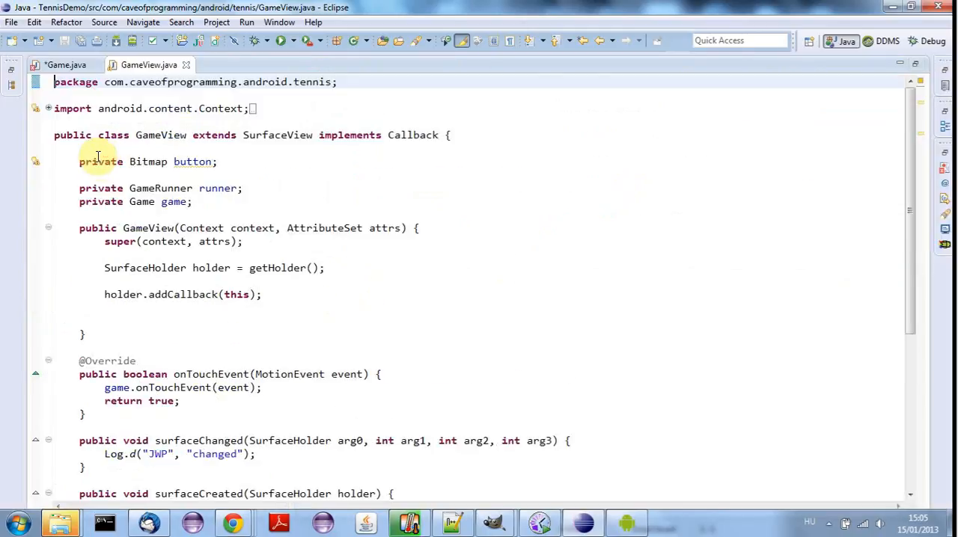
pyautogui.scroll(-3)
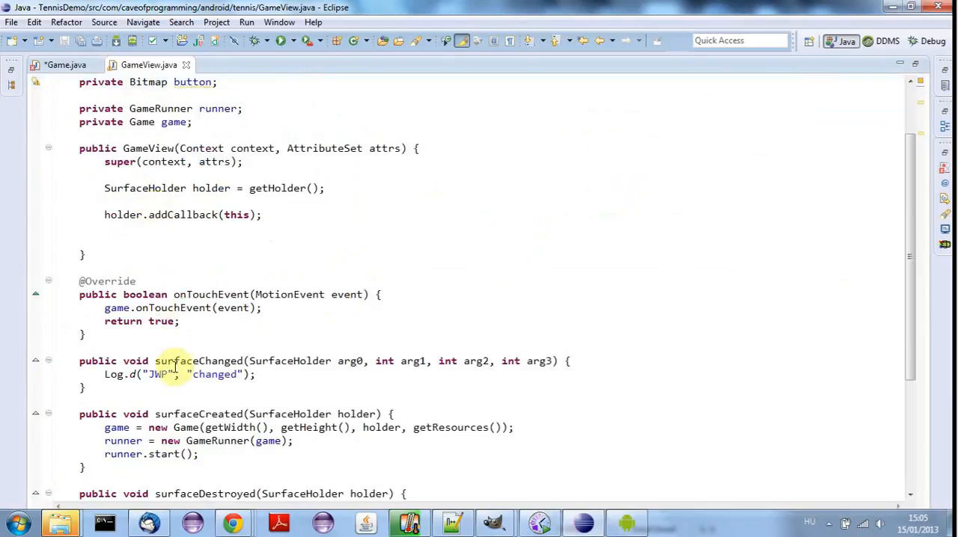
pyautogui.scroll(-3)
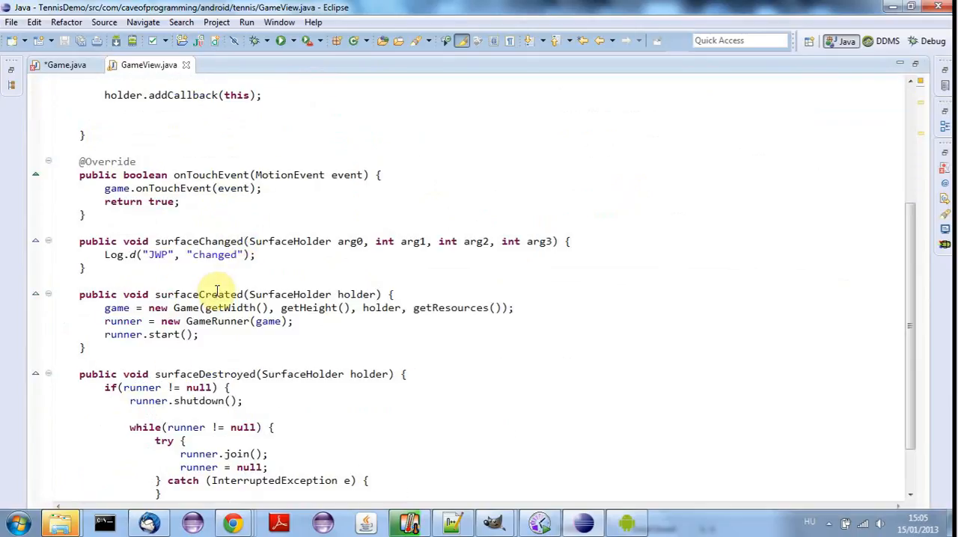
pyautogui.scroll(-3)
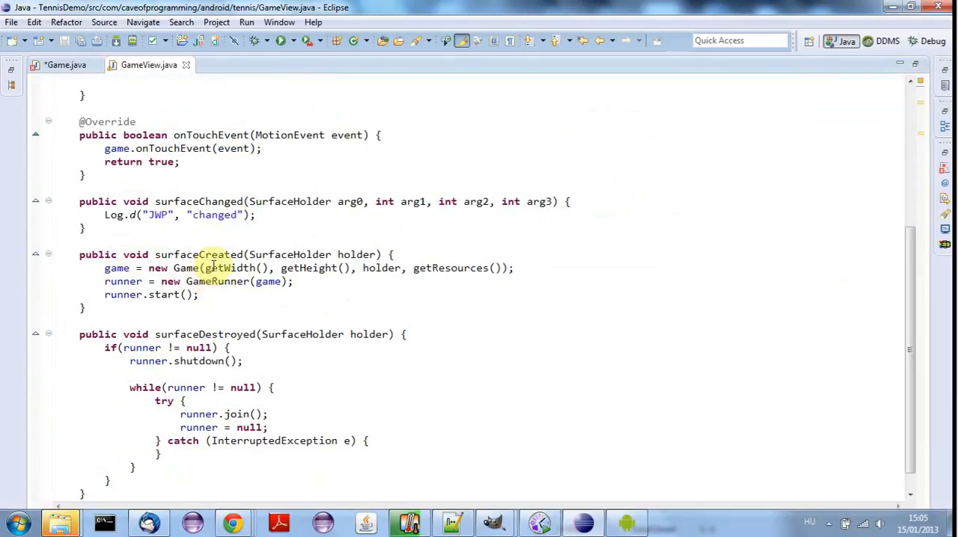
pyautogui.click(202, 267)
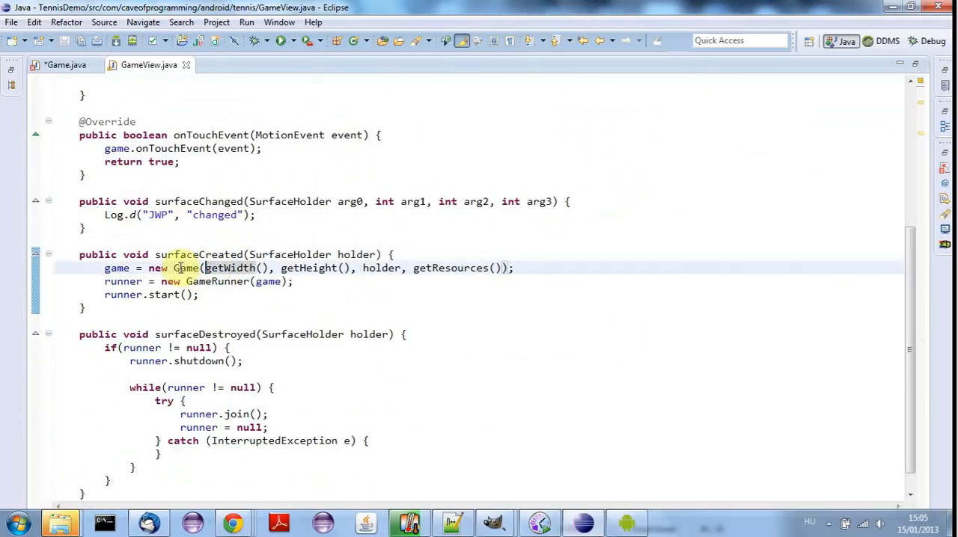
pyautogui.write('this,')
pyautogui.write('private C')
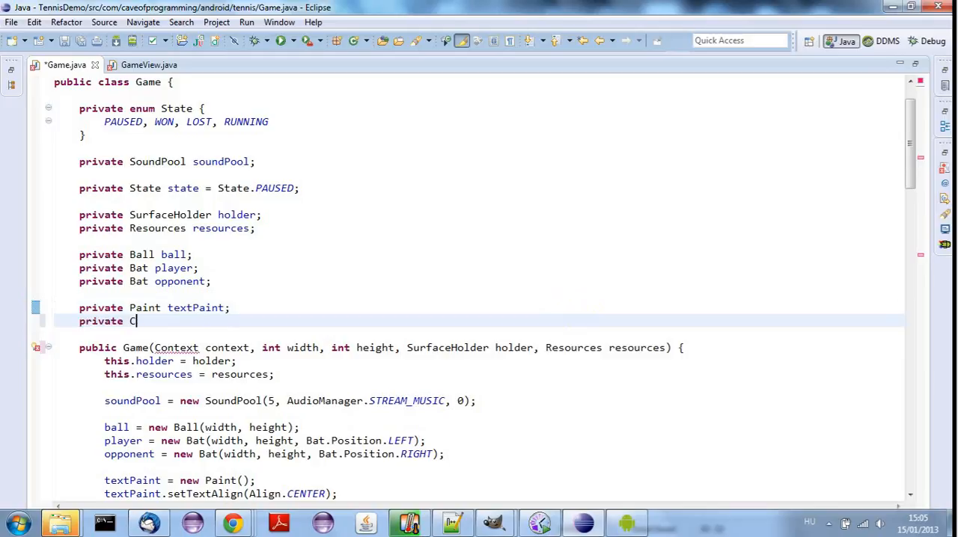
# Declare a private Context context field and assign this.context = context in the constructor.
pyautogui.write('ontext context;')
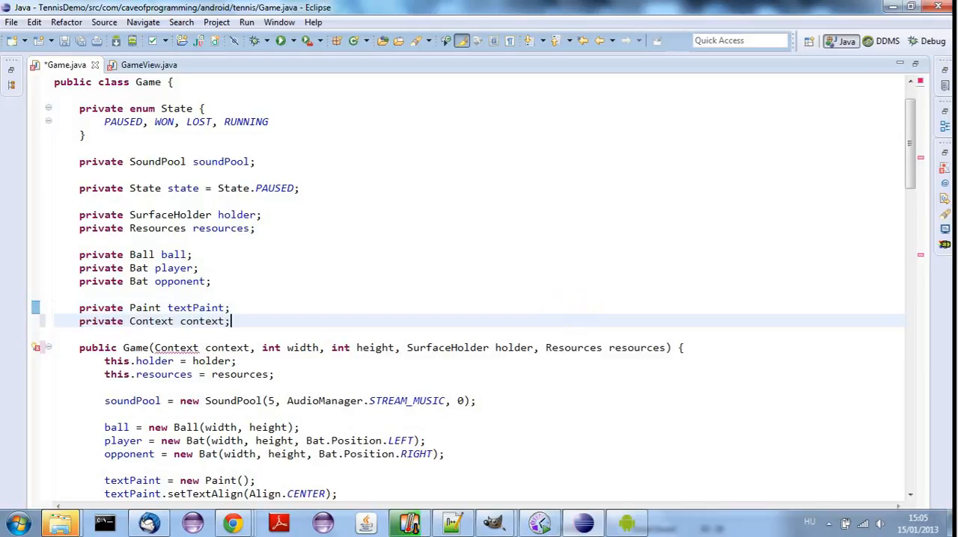
pyautogui.click(276, 374)
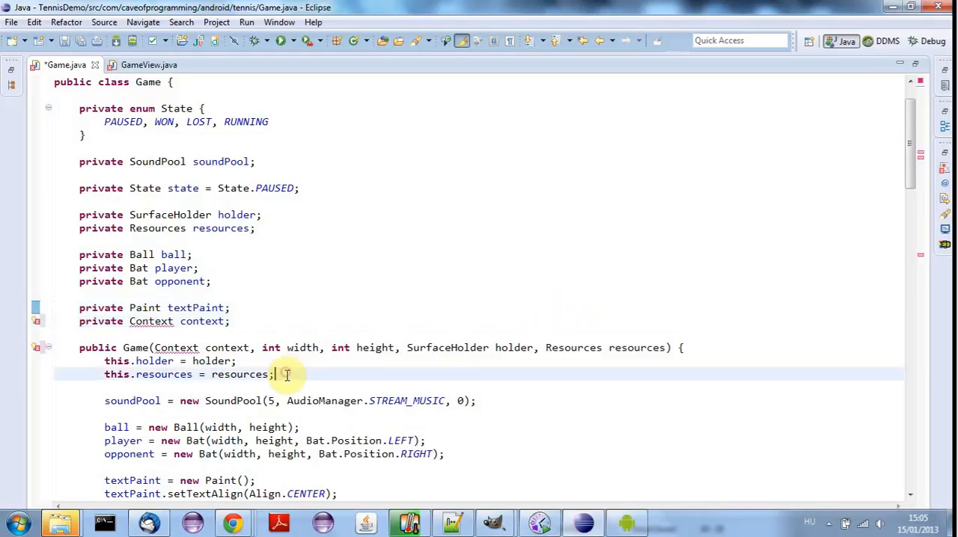
pyautogui.write('tihs')
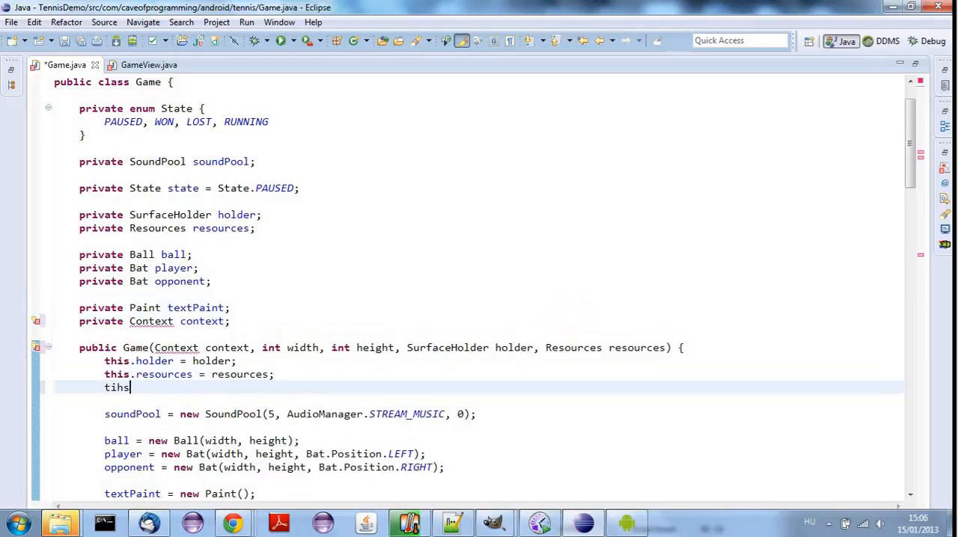
pyautogui.write('this.context = co')
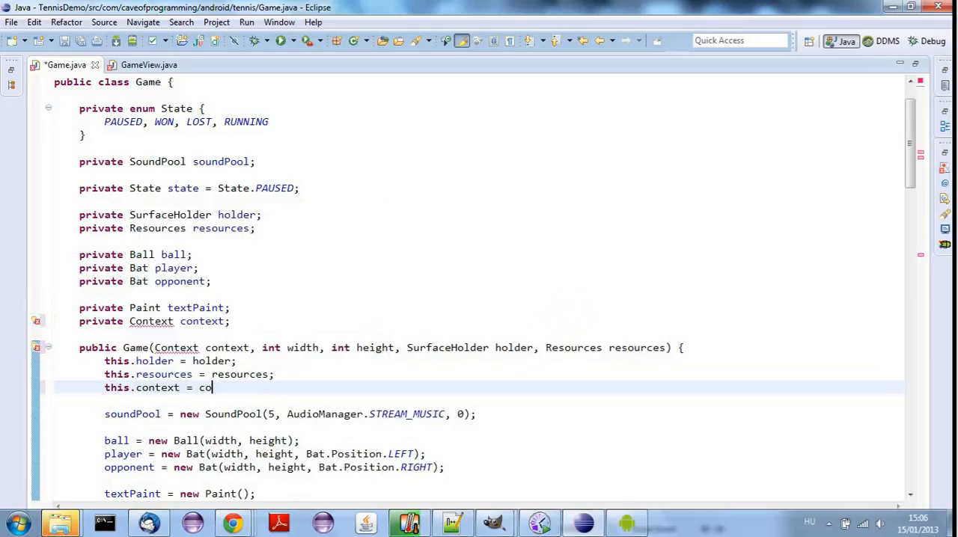
pyautogui.write('ntext;')
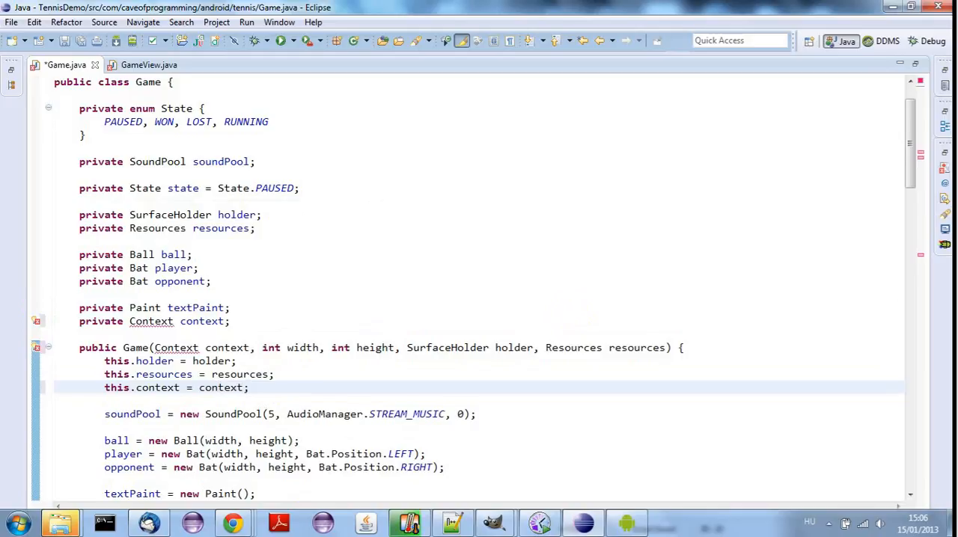
pyautogui.scroll(-3)
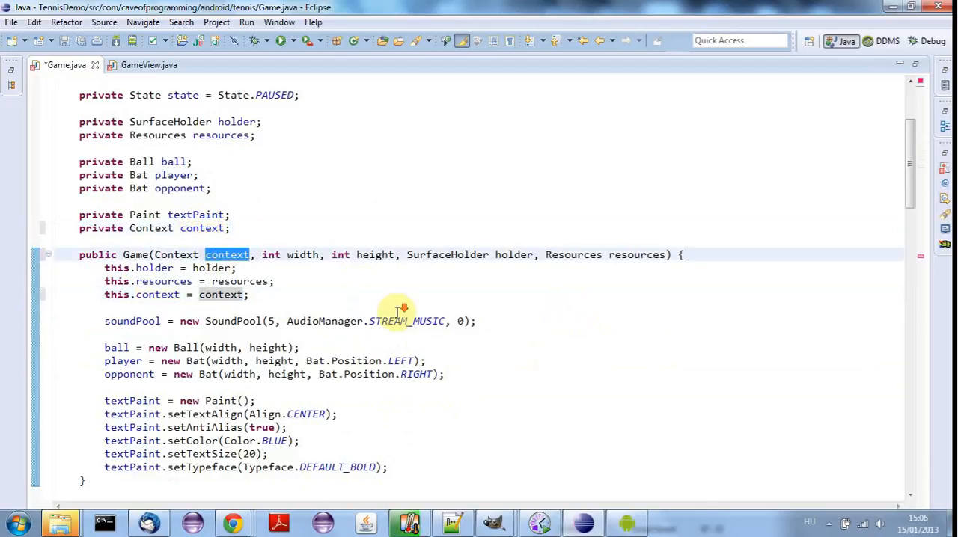
# Replace the resId placeholder in soundPool.load with R.raw.start.
pyautogui.scroll(-3)
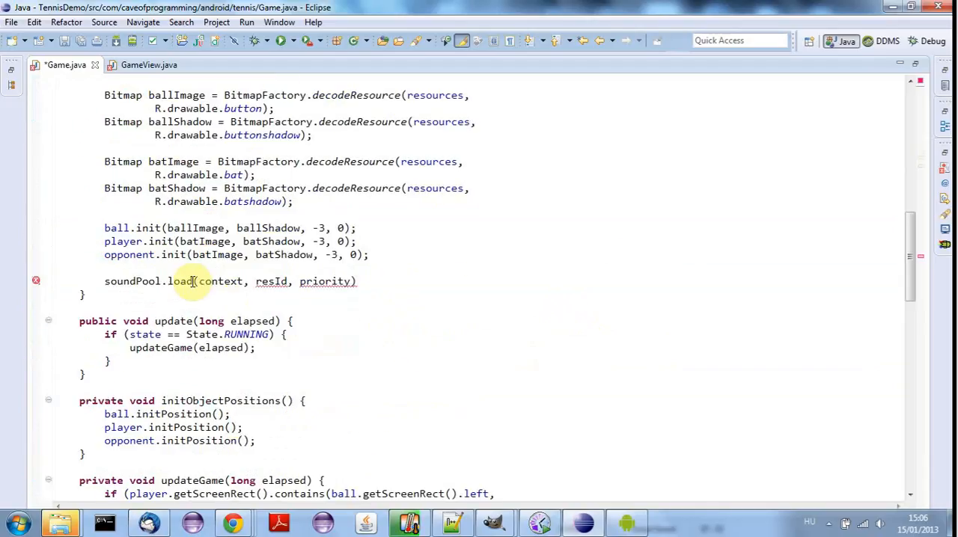
pyautogui.moveTo(214, 281)
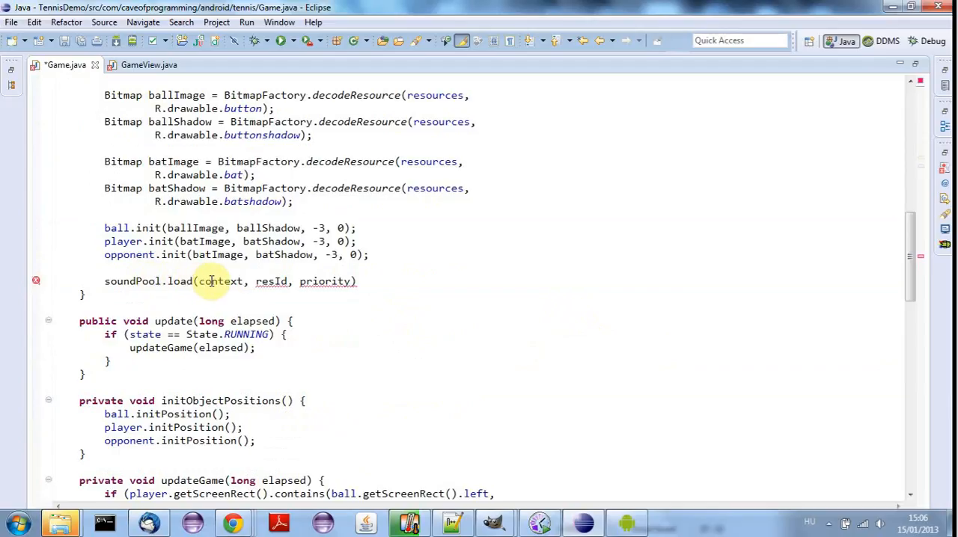
pyautogui.doubleClick(271, 280)
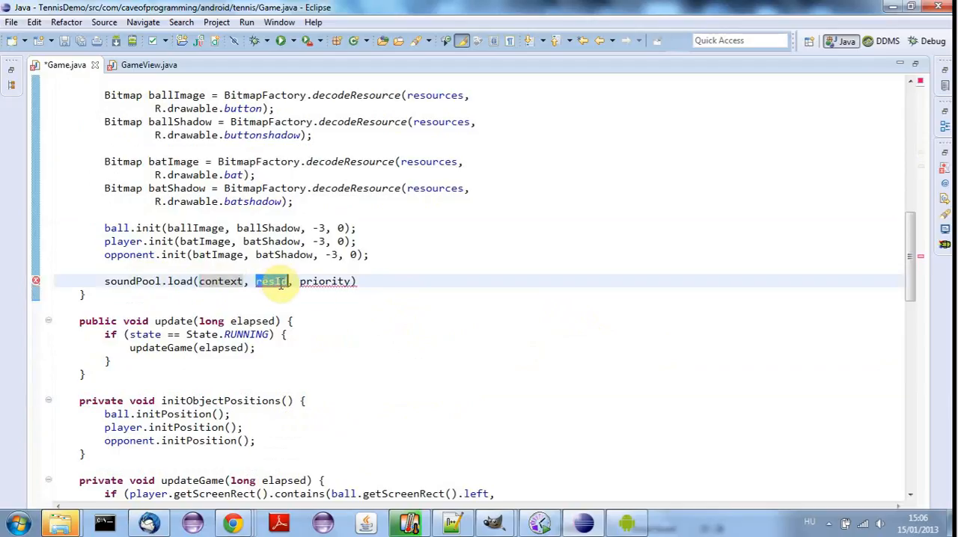
pyautogui.moveTo(765, 323)
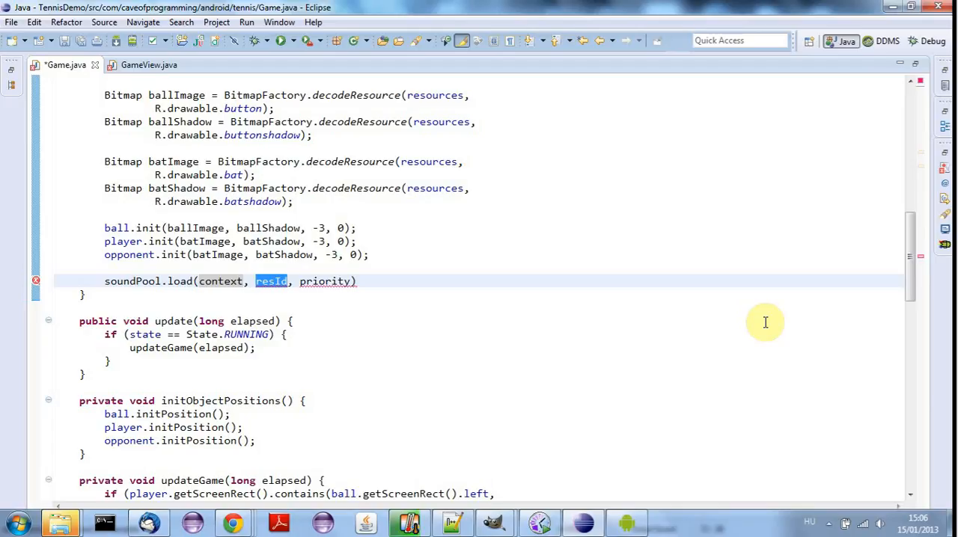
pyautogui.write('R.')
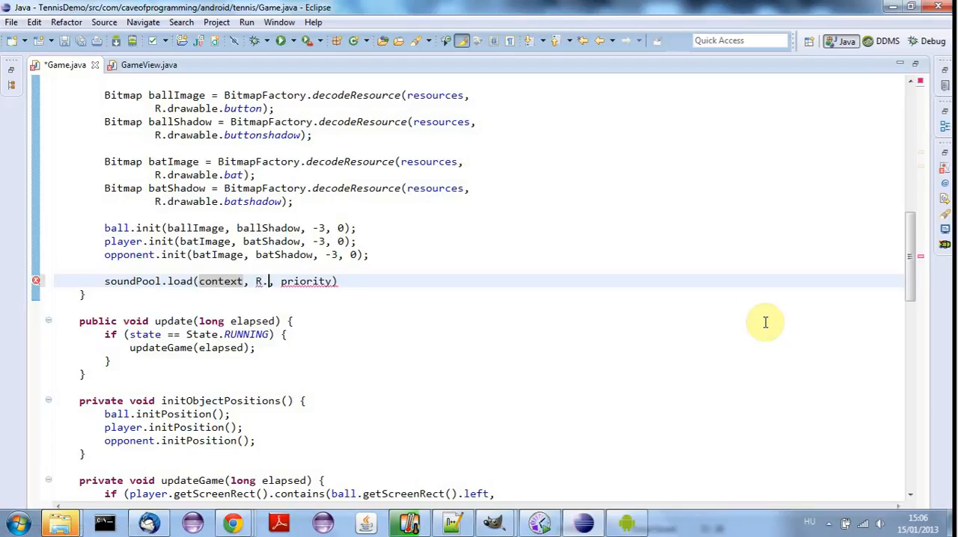
pyautogui.write('raw')
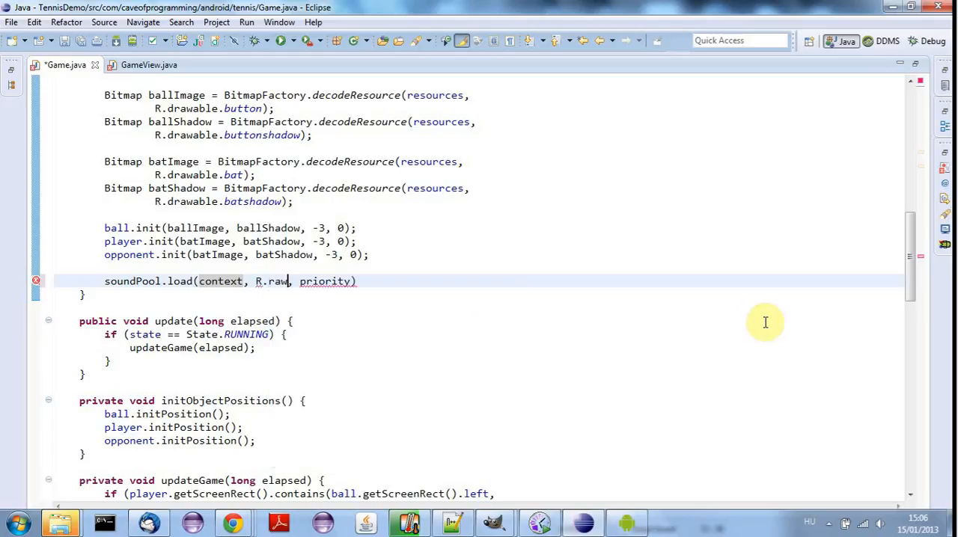
pyautogui.write('.')
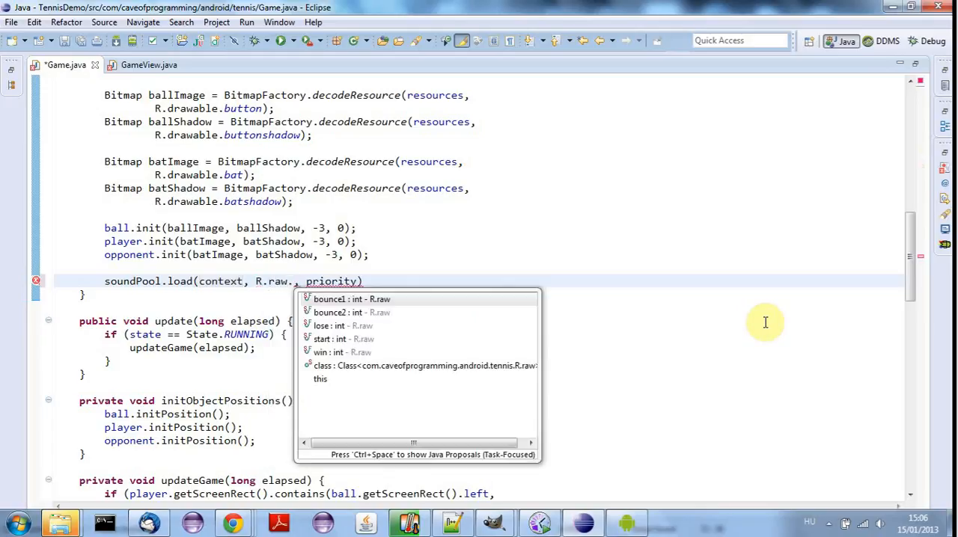
pyautogui.click(321, 339)
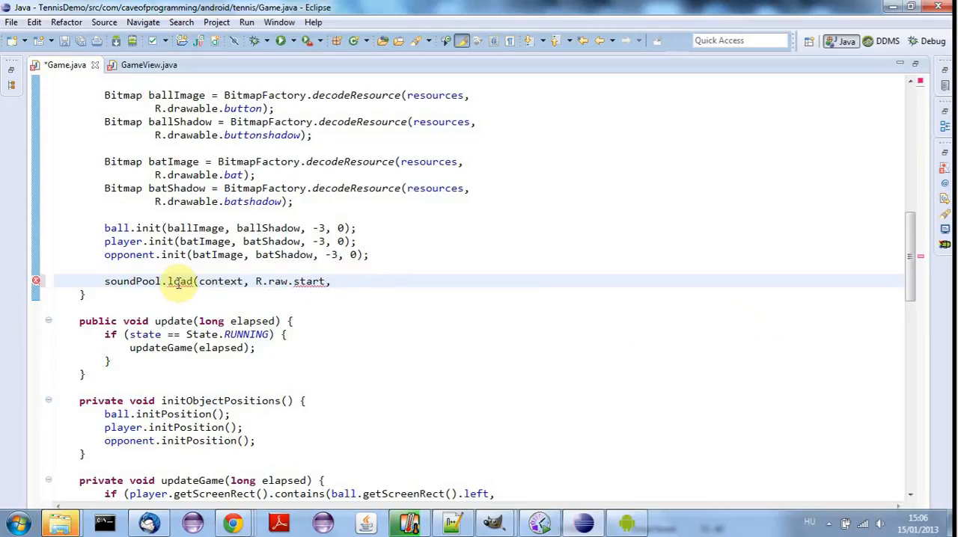
pyautogui.moveTo(179, 282)
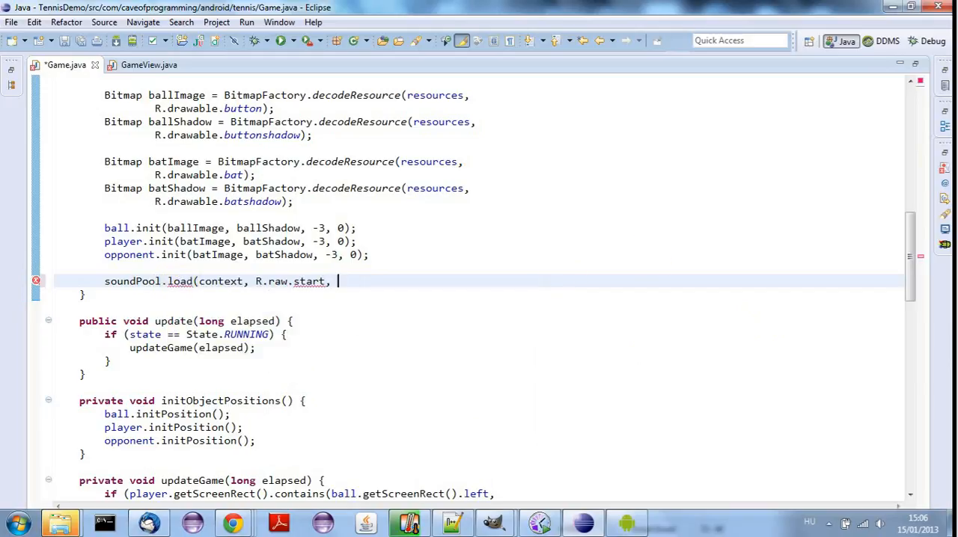
# Finish the call as soundPool.load(context, R.raw.start, 1) and save Game.java.
pyautogui.write('0);')
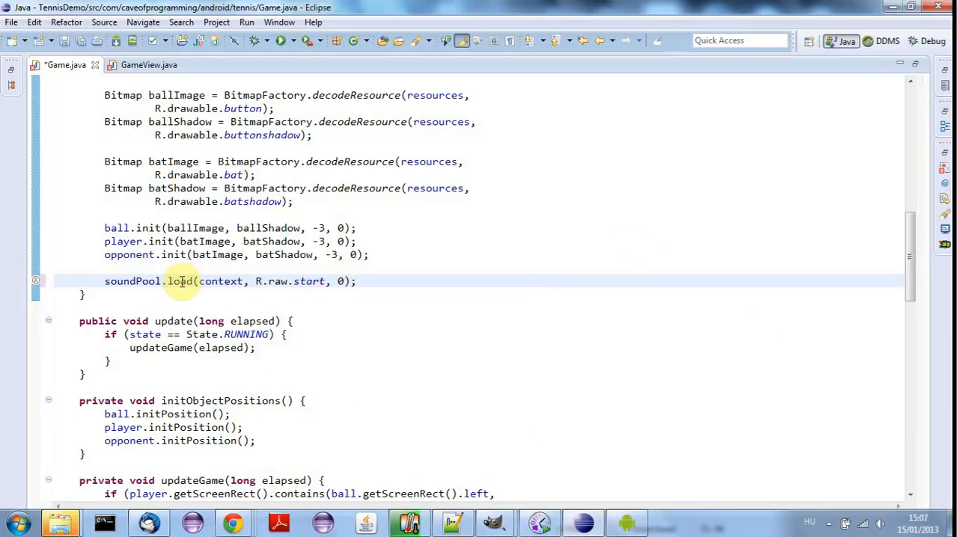
pyautogui.moveTo(180, 281)
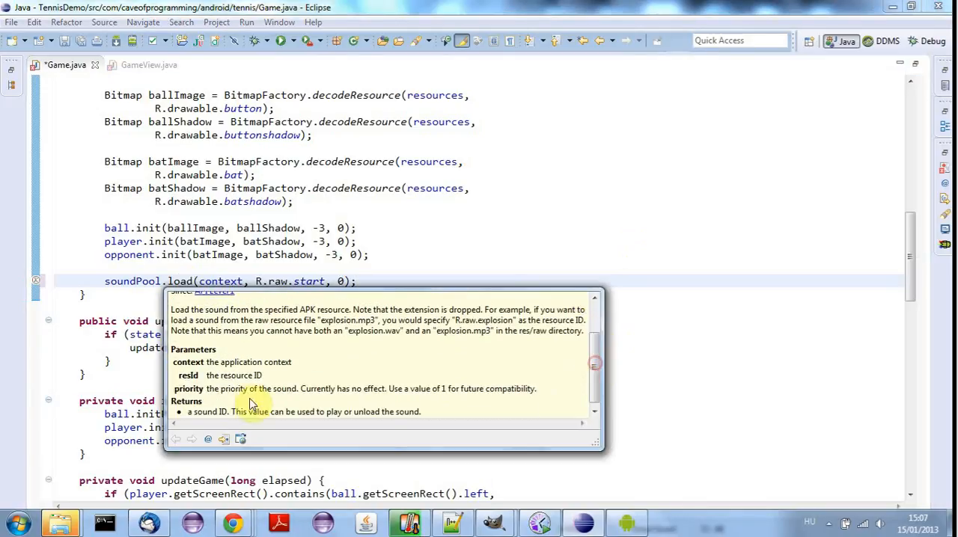
pyautogui.moveTo(281, 389)
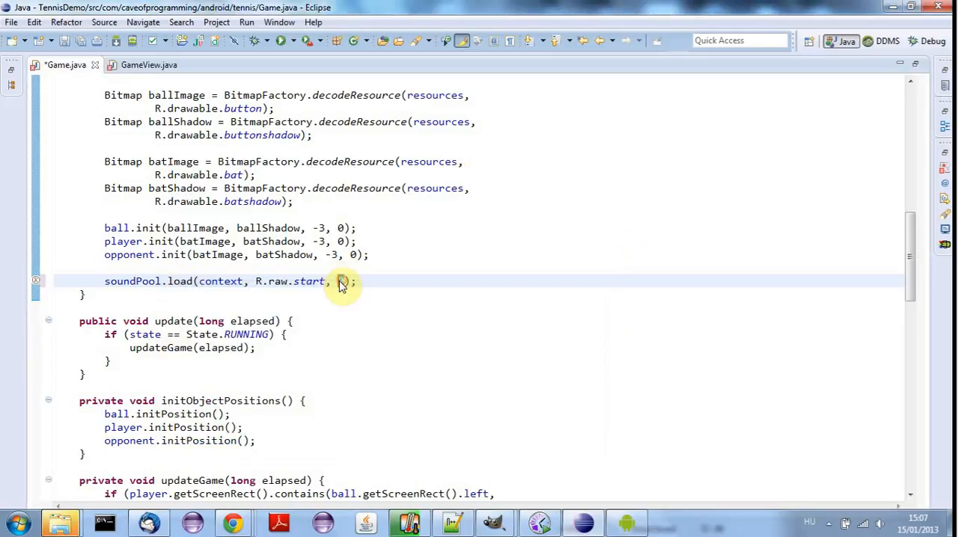
pyautogui.write(', 1)')
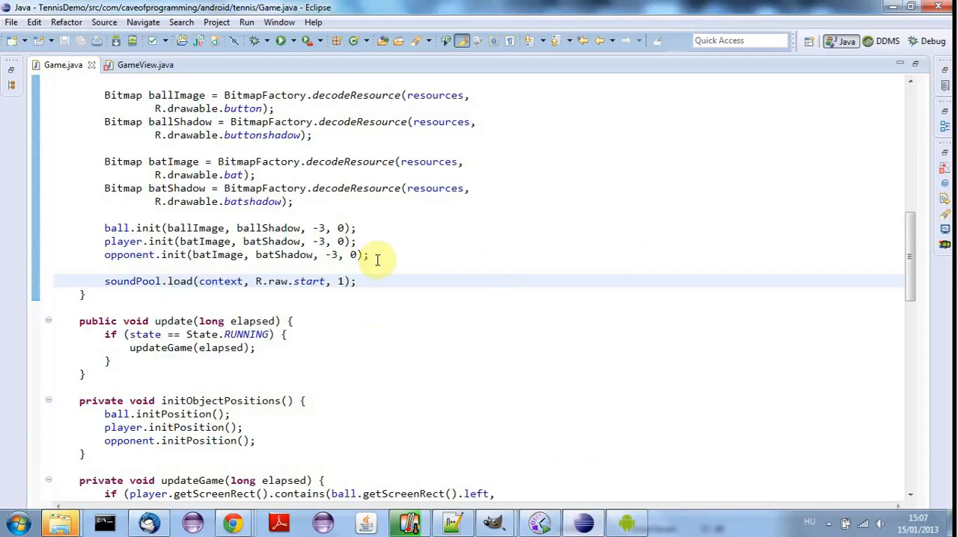
pyautogui.moveTo(318, 366)
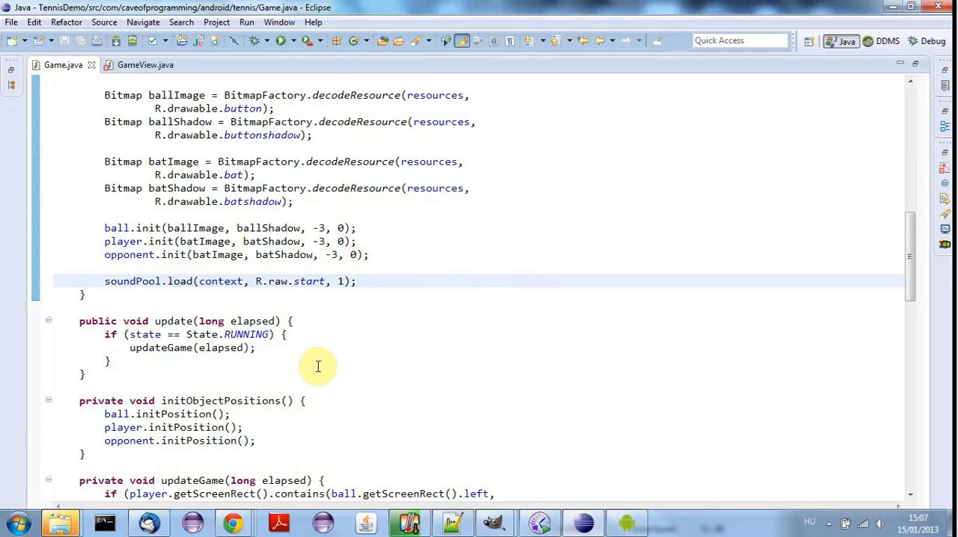
pyautogui.moveTo(361, 303)
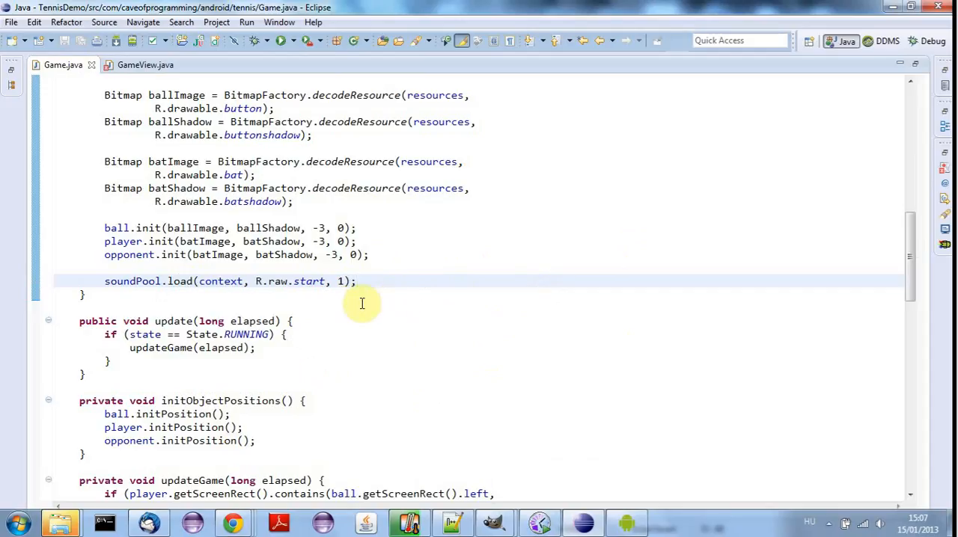
pyautogui.moveTo(376, 288)
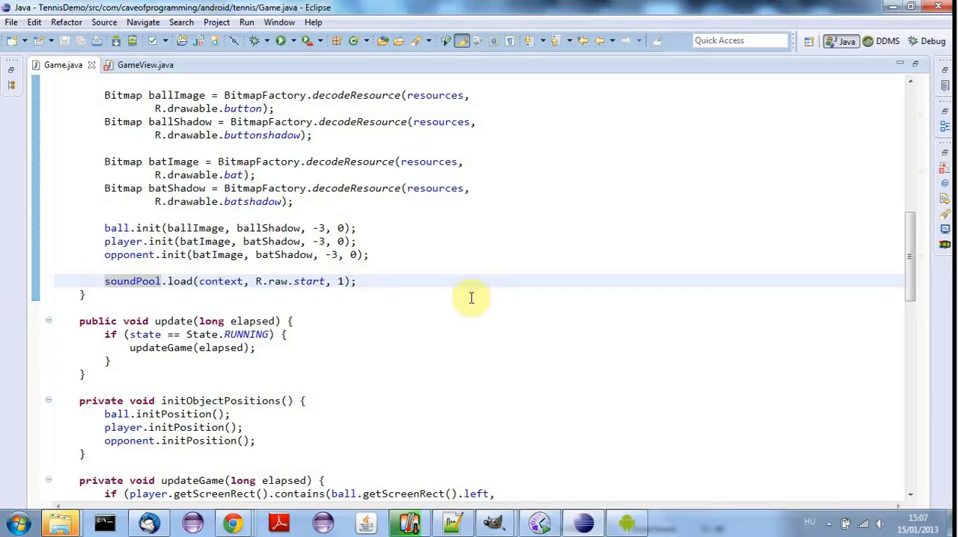
pyautogui.moveTo(95, 288)
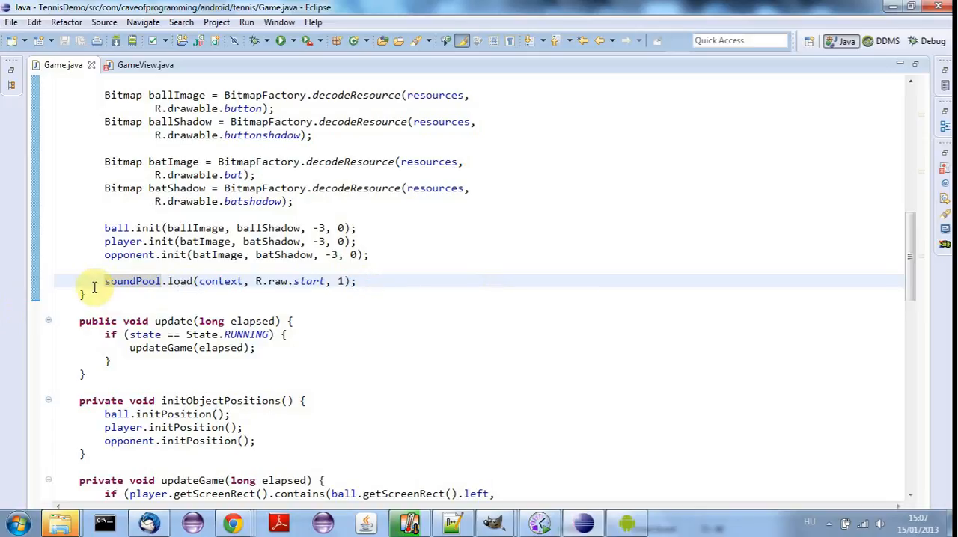
# After the load call, add soundPool.setOnLoadCompleteListener with an anonymous listener and import SoundPool.OnLoadCompleteListener.
pyautogui.tripleClick(225, 281)
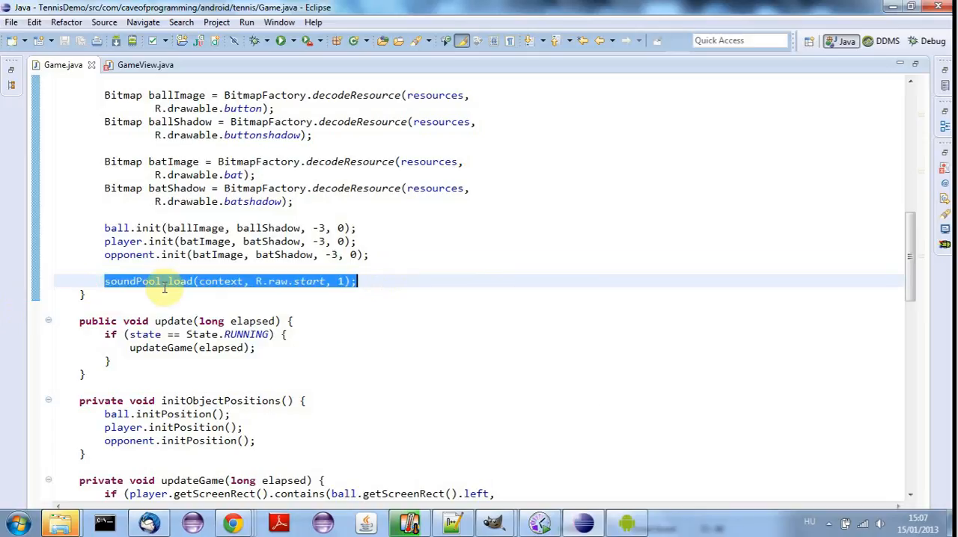
pyautogui.moveTo(433, 332)
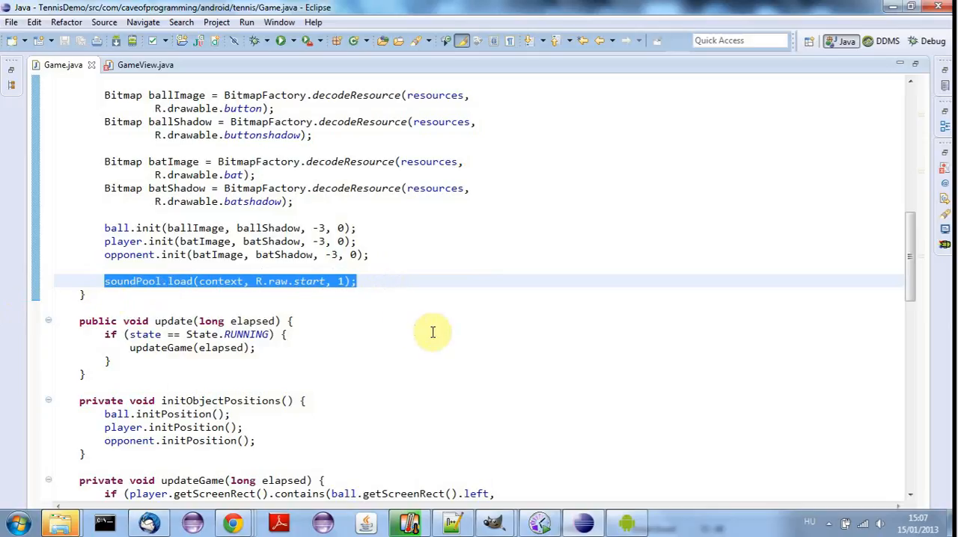
pyautogui.click(388, 281)
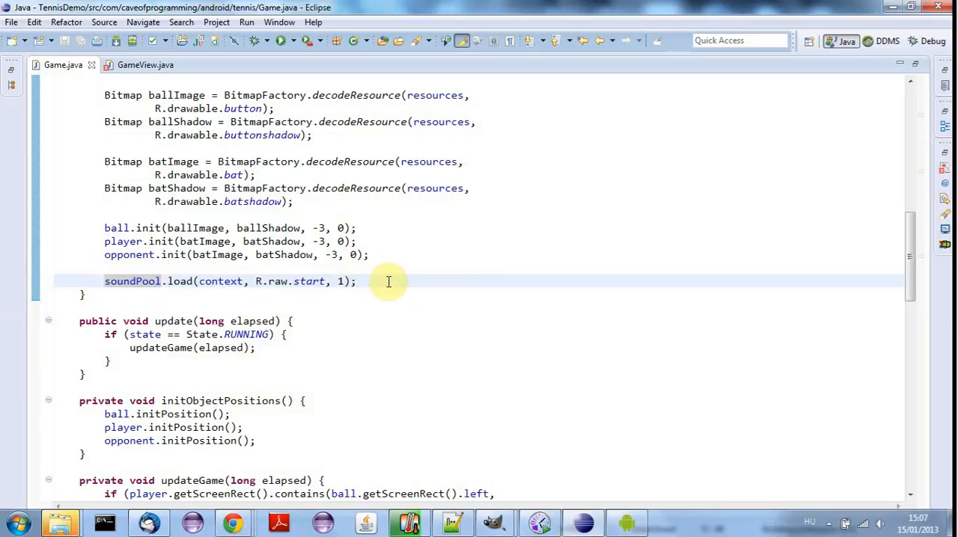
pyautogui.write('sound')
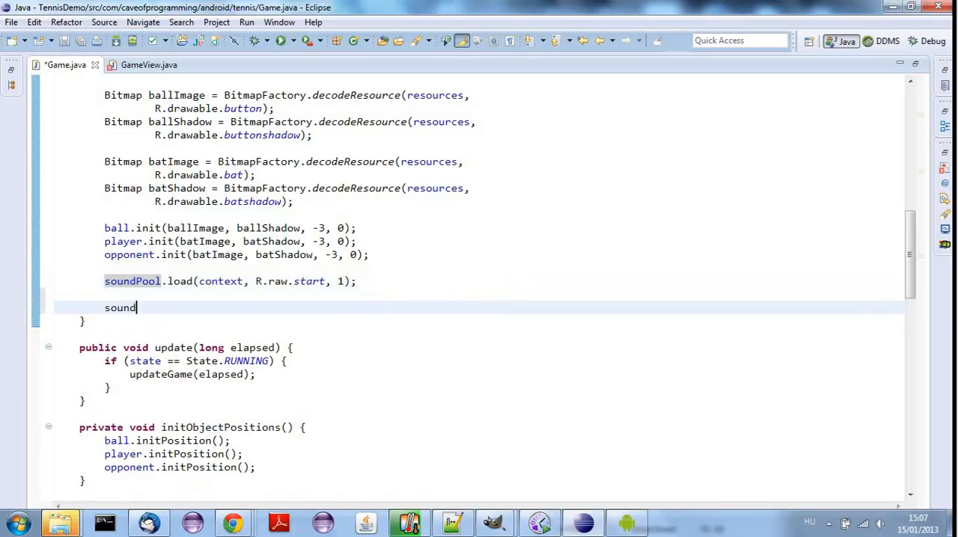
pyautogui.write('Pool.a')
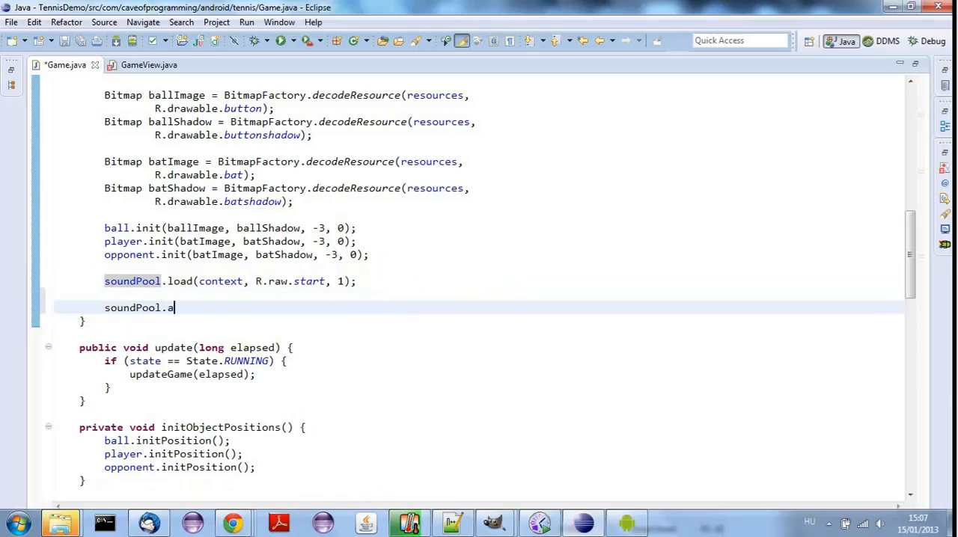
pyautogui.press('BackSpace')
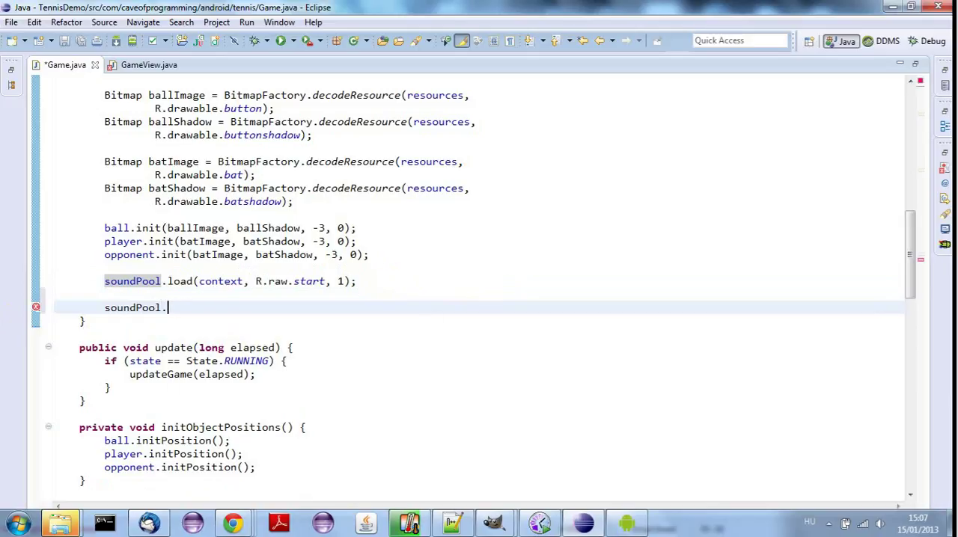
pyautogui.write('setOnLoadCompleteListener(new OnLo')
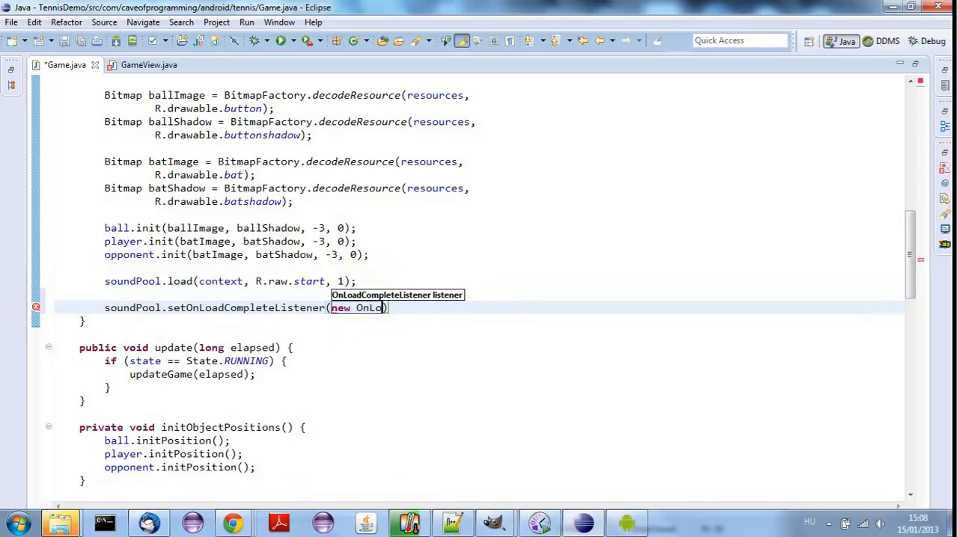
pyautogui.press('Enter')
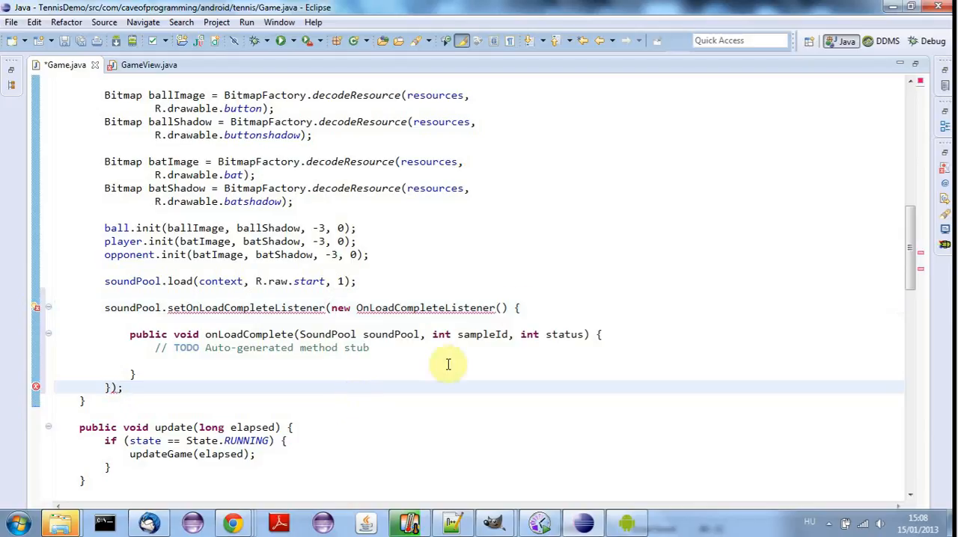
pyautogui.doubleClick(250, 334)
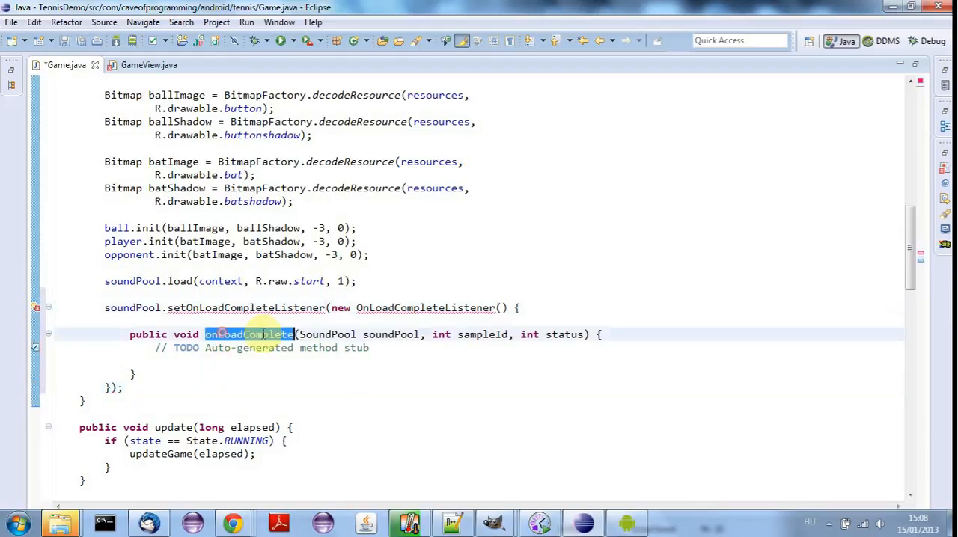
pyautogui.moveTo(366, 307)
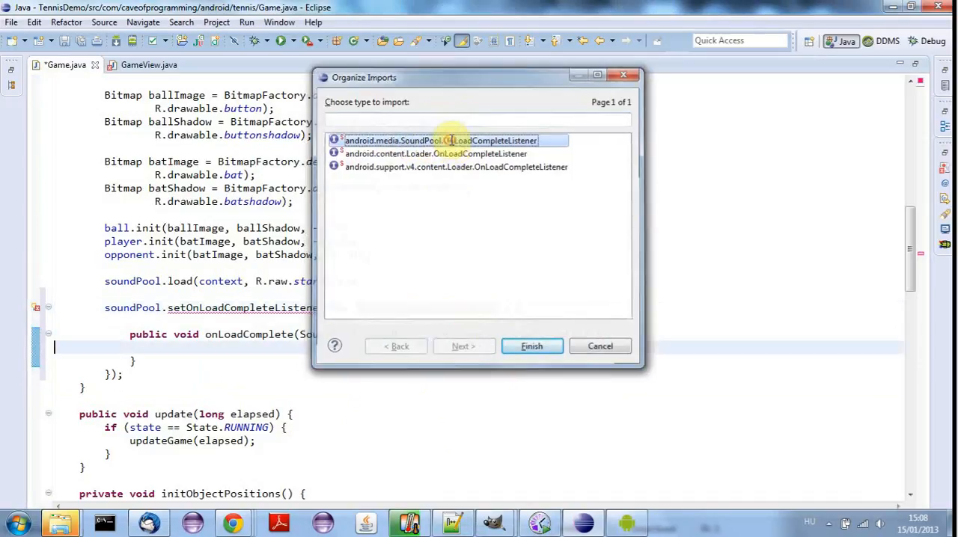
pyautogui.click(532, 346)
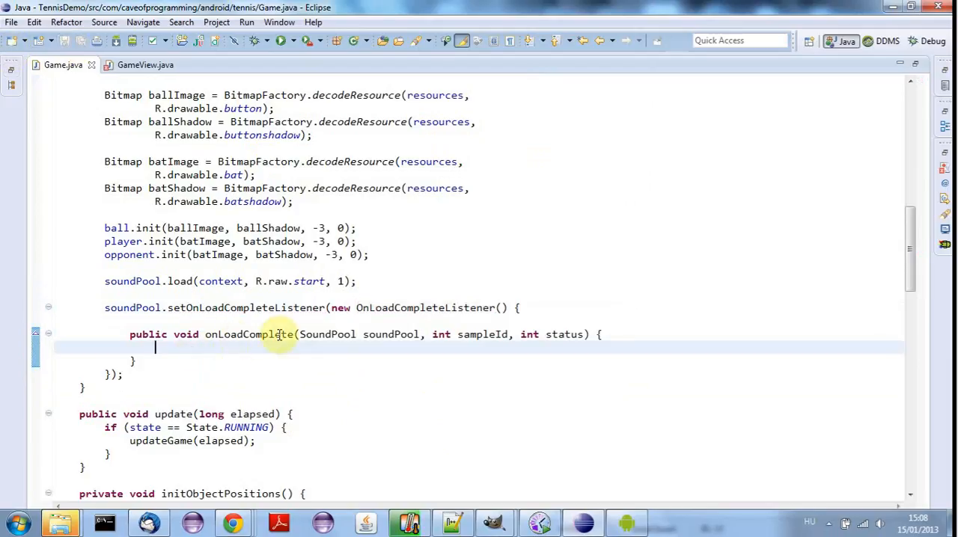
pyautogui.moveTo(329, 326)
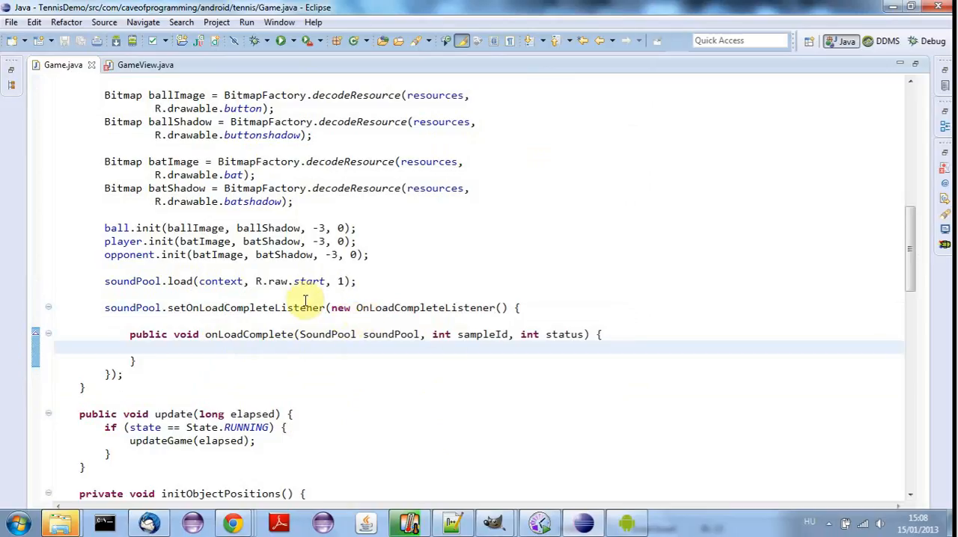
pyautogui.moveTo(182, 281)
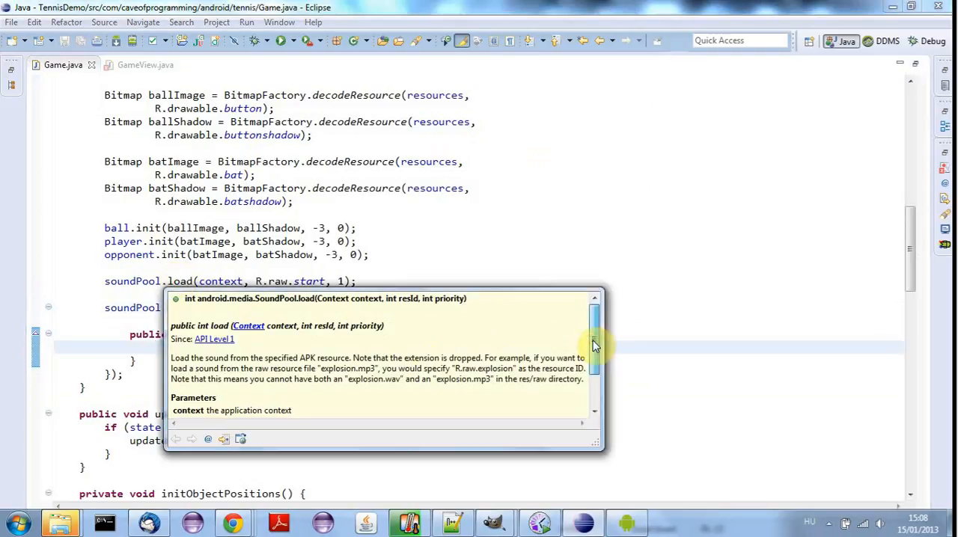
# Scroll the SoundPool.load Javadoc popup down to its Returns section on the sound ID.
pyautogui.scroll(-3)
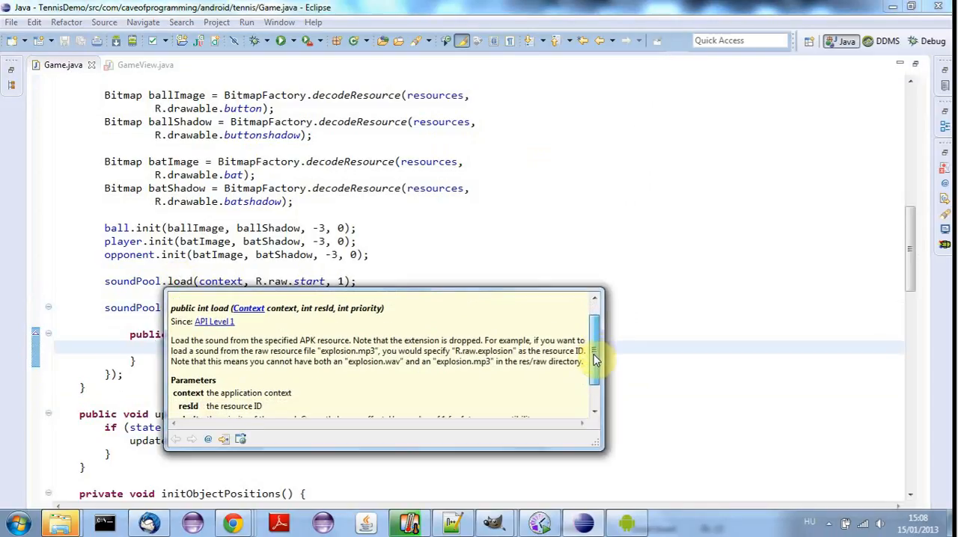
pyautogui.scroll(-3)
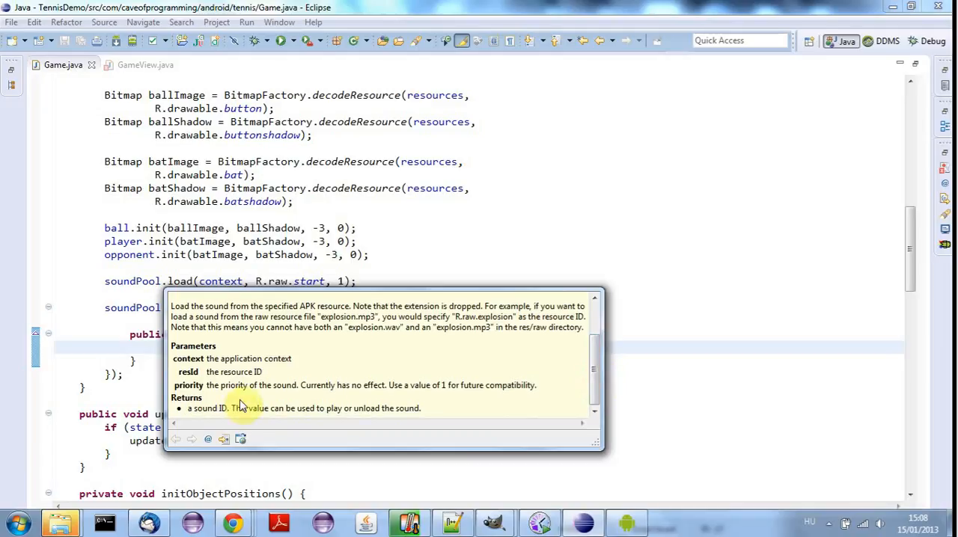
pyautogui.moveTo(285, 408)
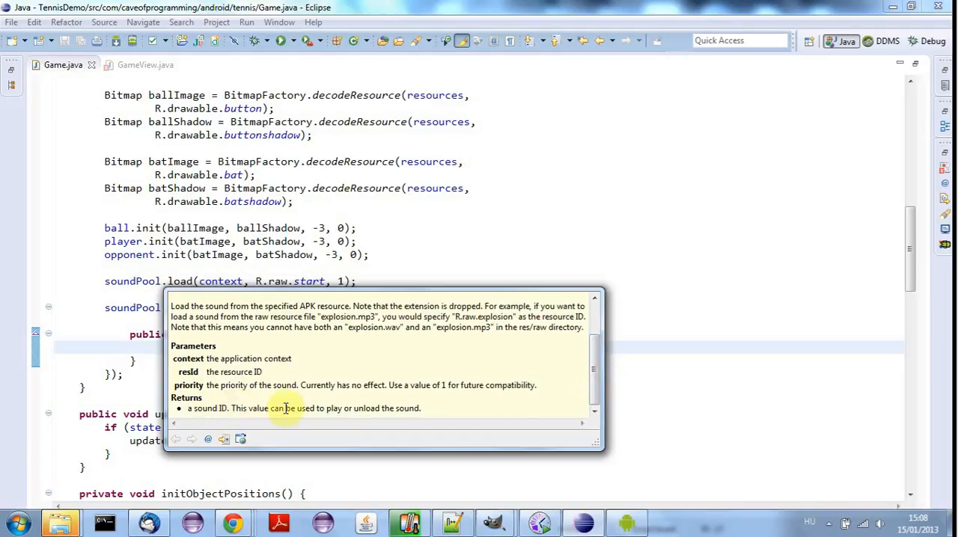
pyautogui.moveTo(359, 409)
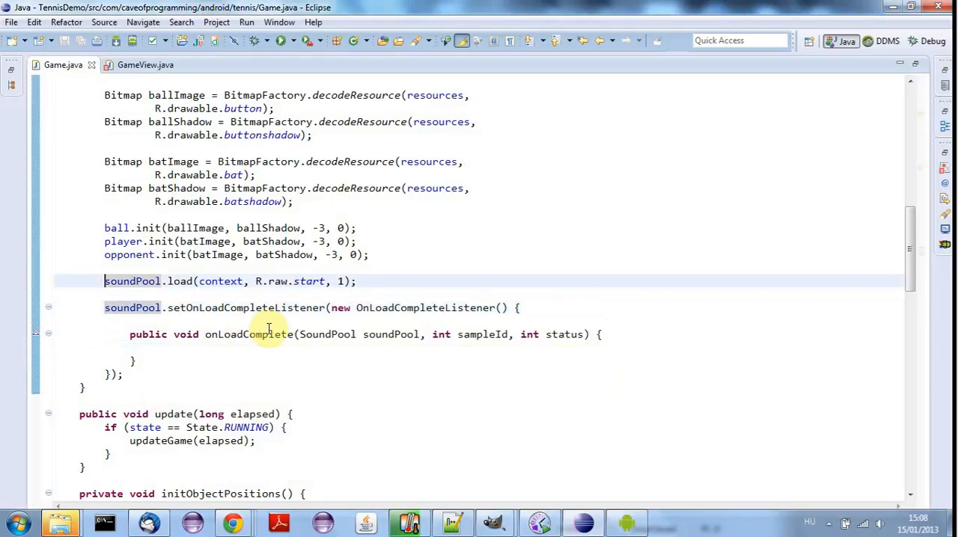
# Make startSoundId final and add if (startSoundId == sampleId) inside onLoadComplete.
pyautogui.write('int startSoundId =')
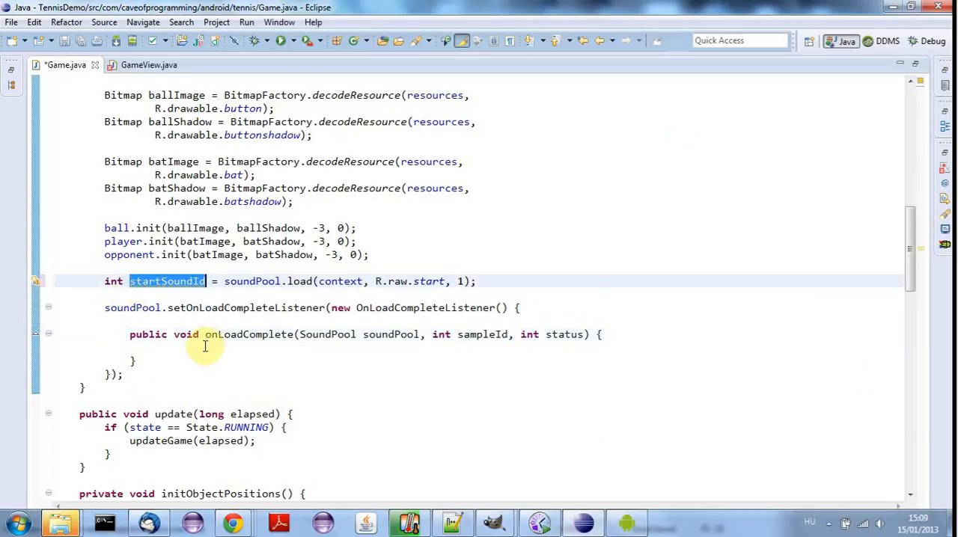
pyautogui.write('if')
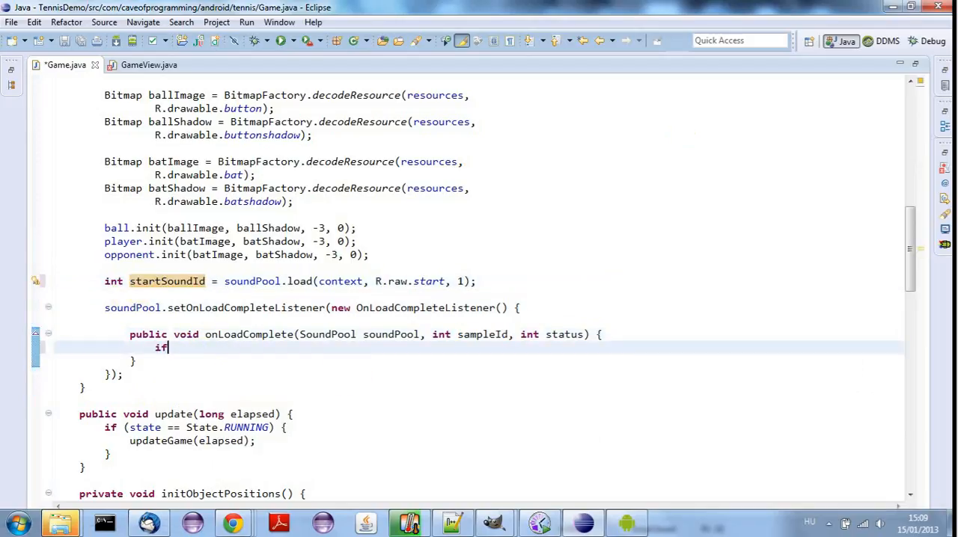
pyautogui.write('()')
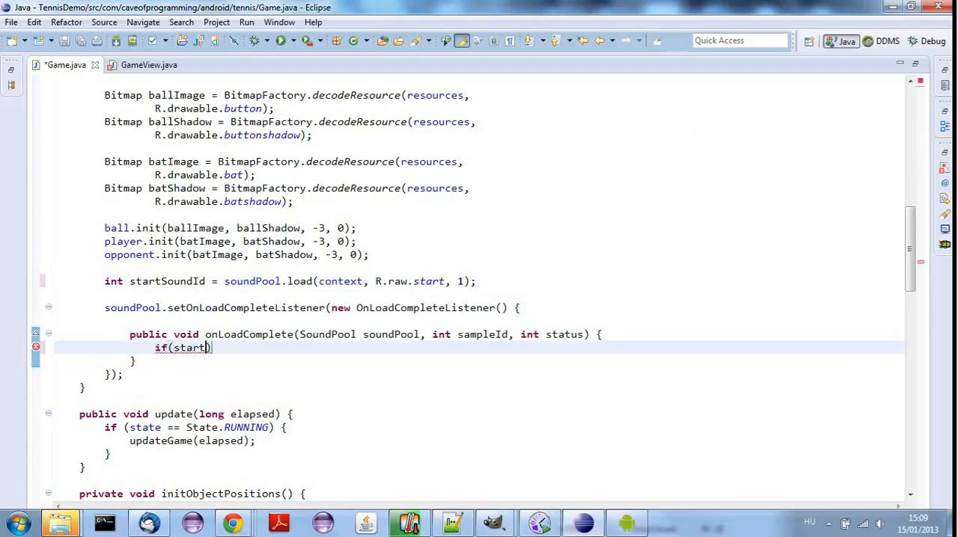
pyautogui.write('Sound')
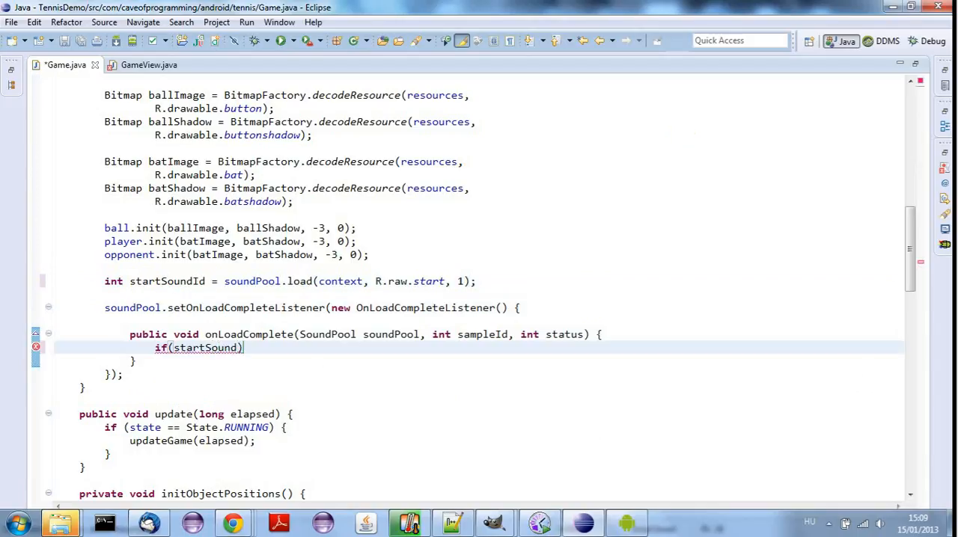
pyautogui.write('Id == s')
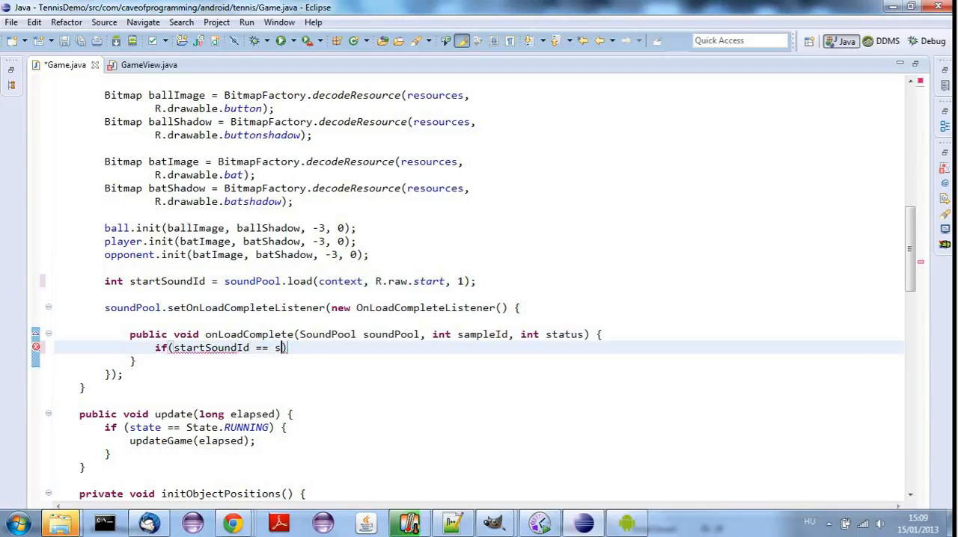
pyautogui.write('ampleId')
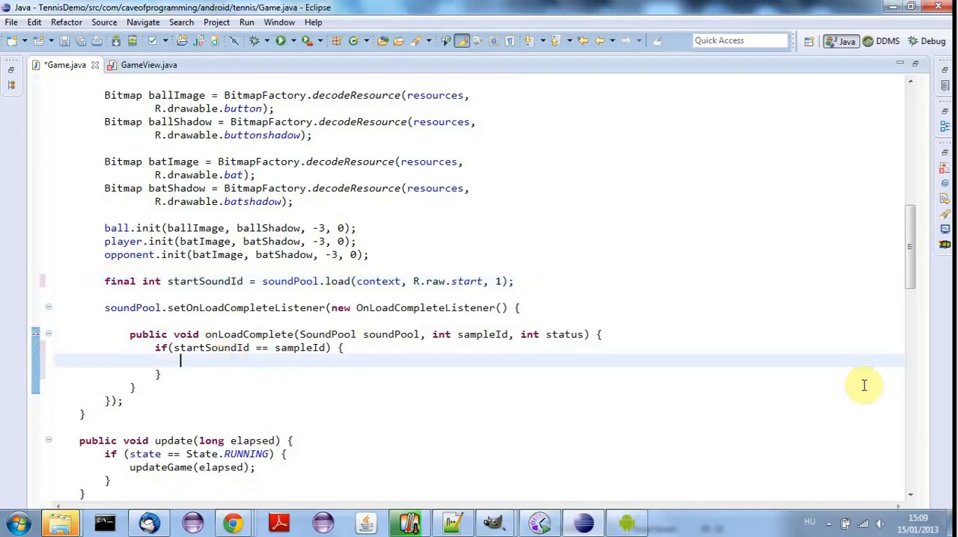
# Insert soundPool.play(startSoundId, ...) in the if block and select the leftVolume placeholder.
pyautogui.write('soundP')
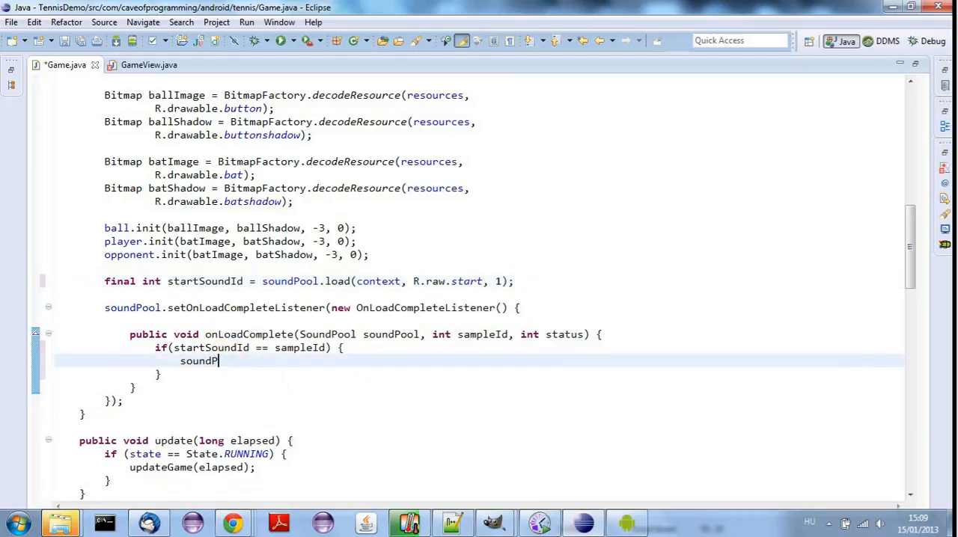
pyautogui.write('ool.')
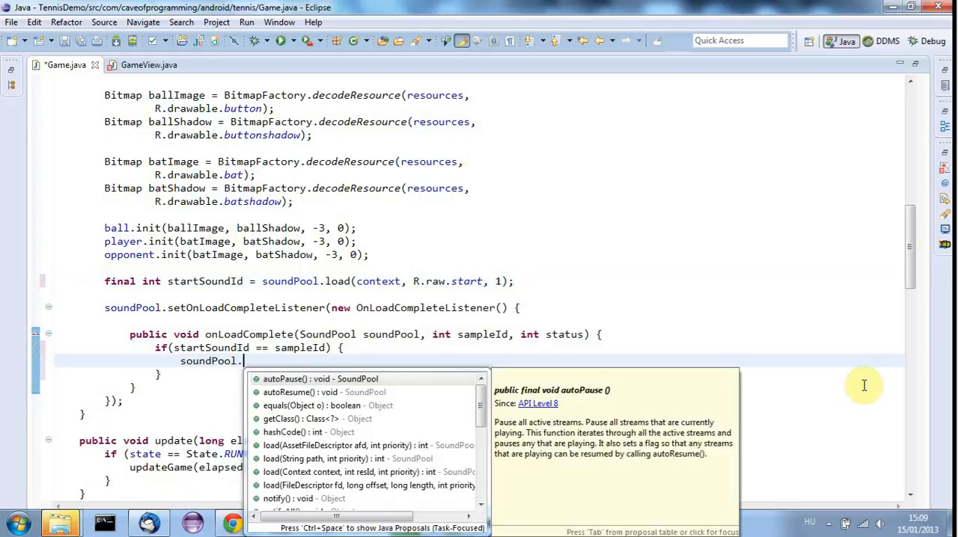
pyautogui.write('p')
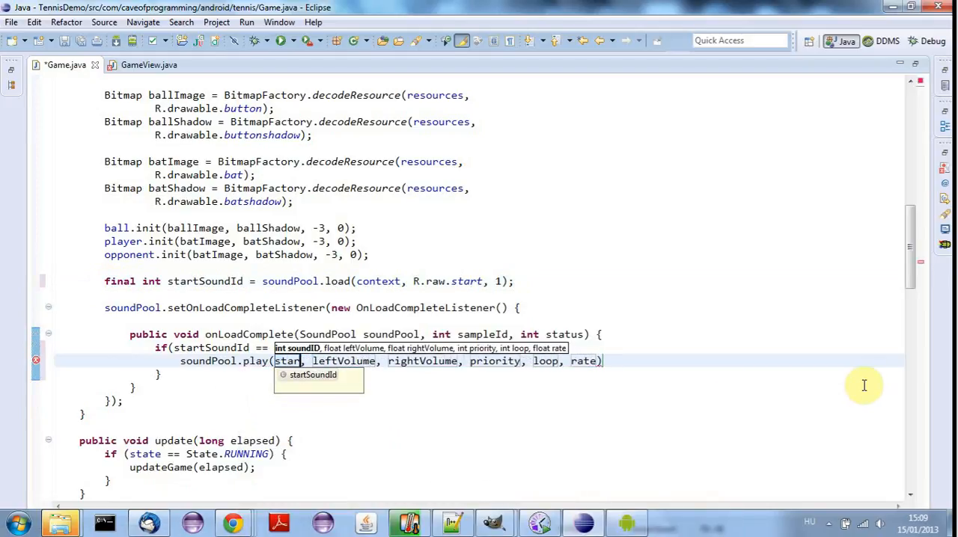
pyautogui.write('s')
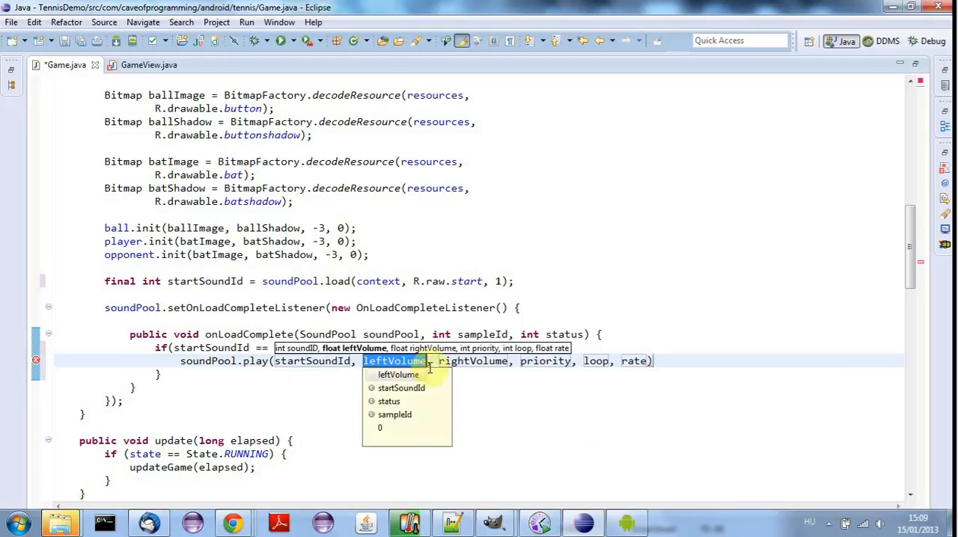
pyautogui.press('Escape')
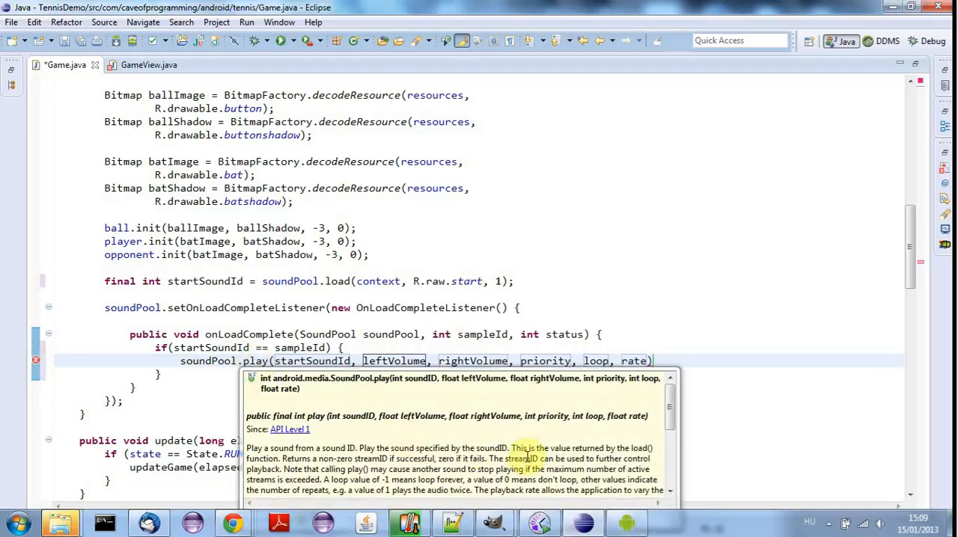
pyautogui.moveTo(367, 466)
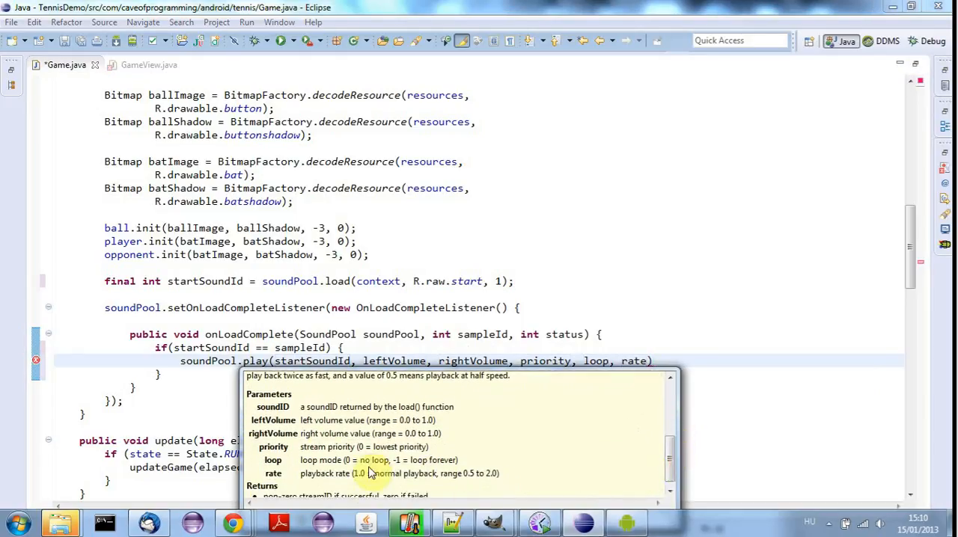
pyautogui.moveTo(416, 420)
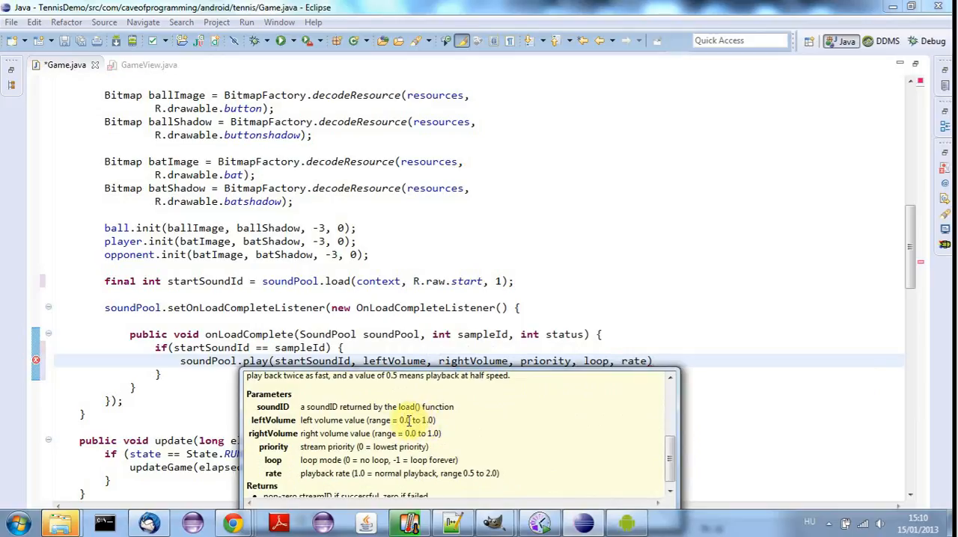
pyautogui.moveTo(335, 447)
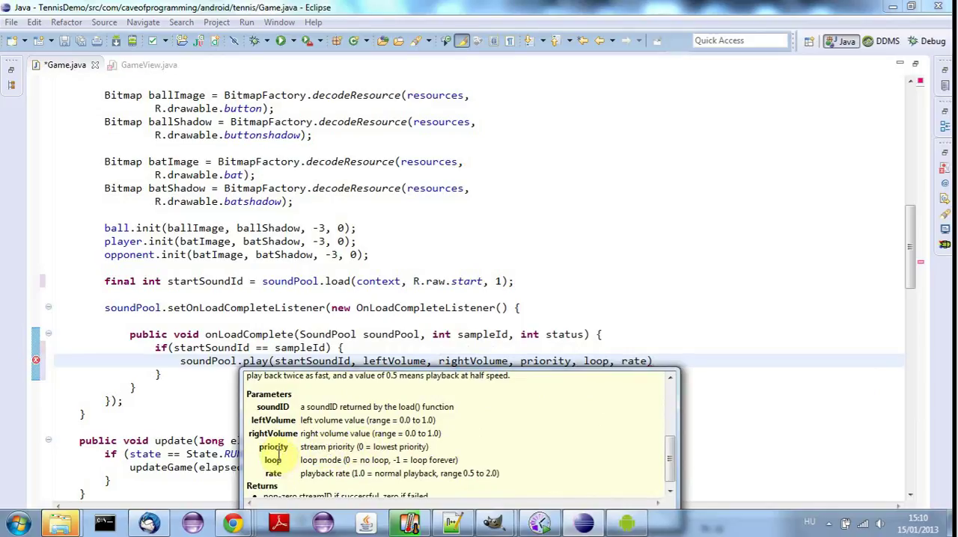
pyautogui.moveTo(359, 460)
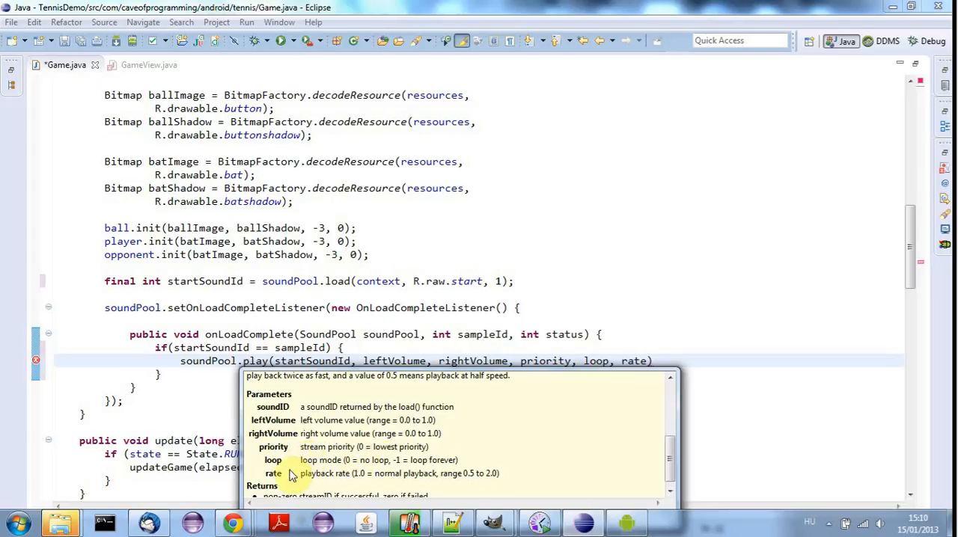
pyautogui.moveTo(350, 474)
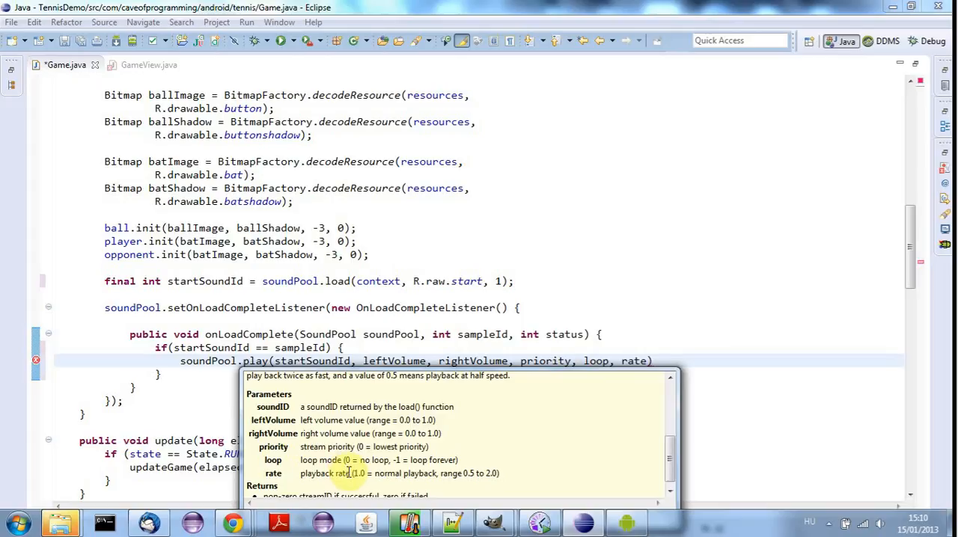
pyautogui.doubleClick(393, 361)
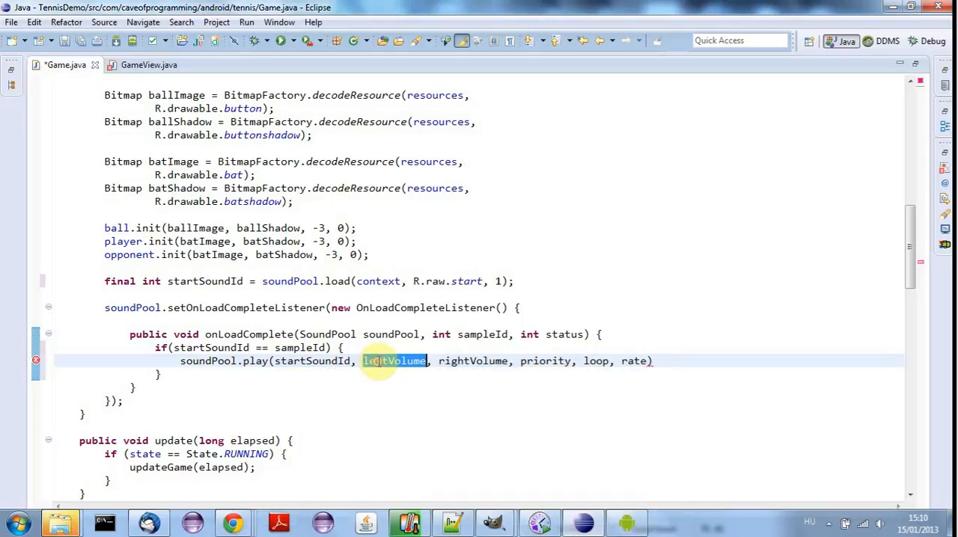
# Fill the play arguments as 1, 1, 1, 0, 1 and end the statement with a semicolon.
pyautogui.write('1, 1')
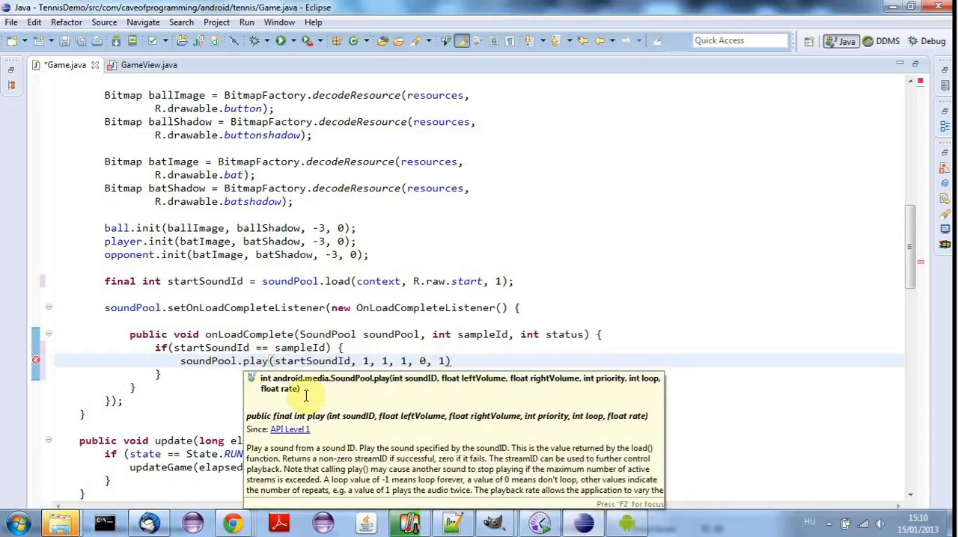
pyautogui.scroll(-3)
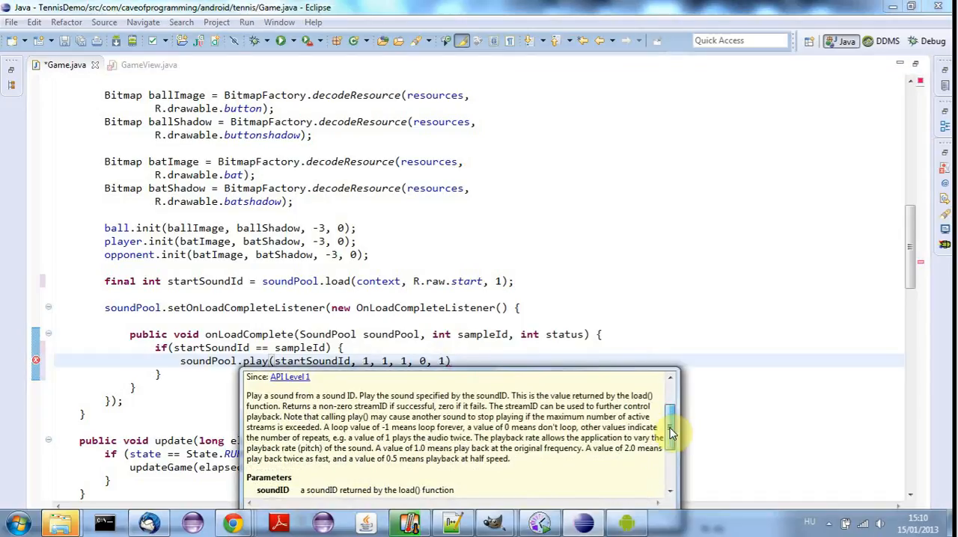
pyautogui.scroll(-3)
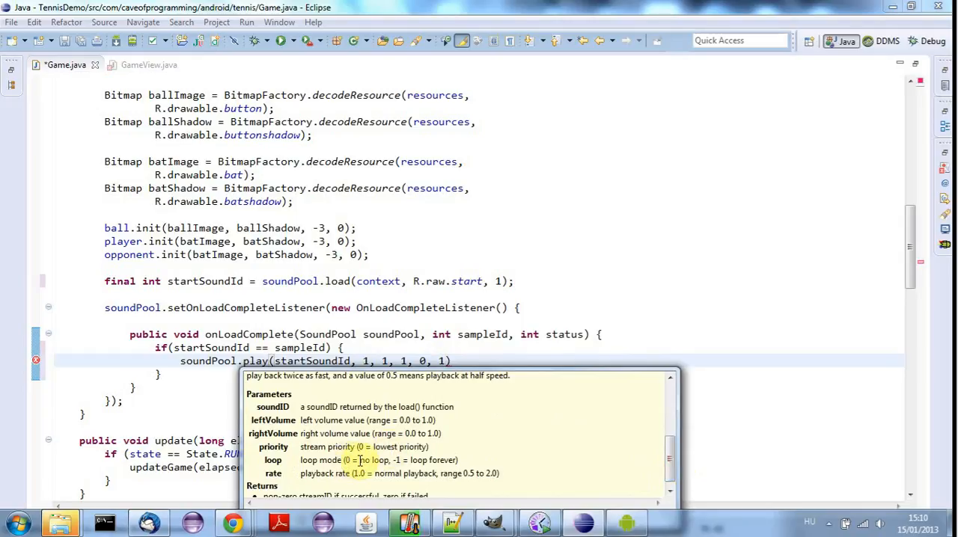
pyautogui.moveTo(330, 460)
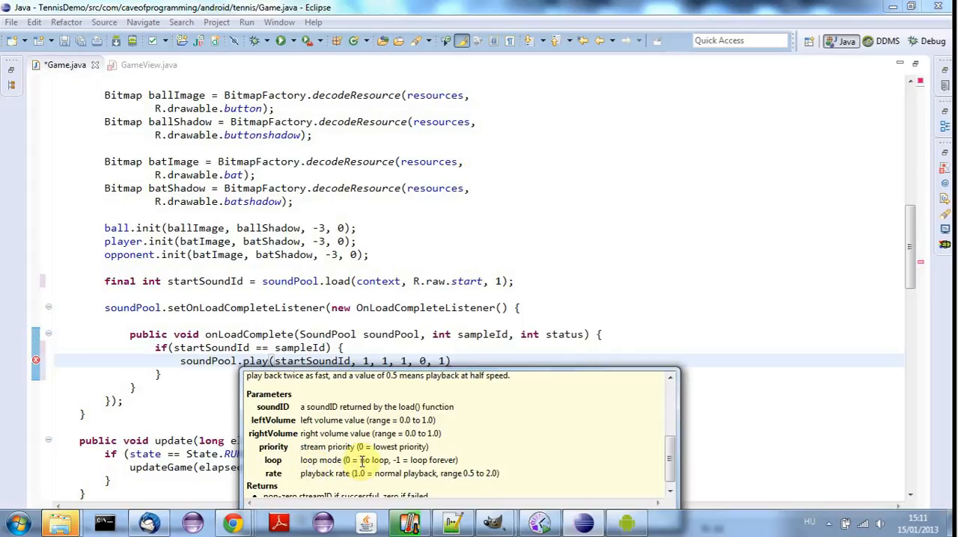
pyautogui.moveTo(356, 473)
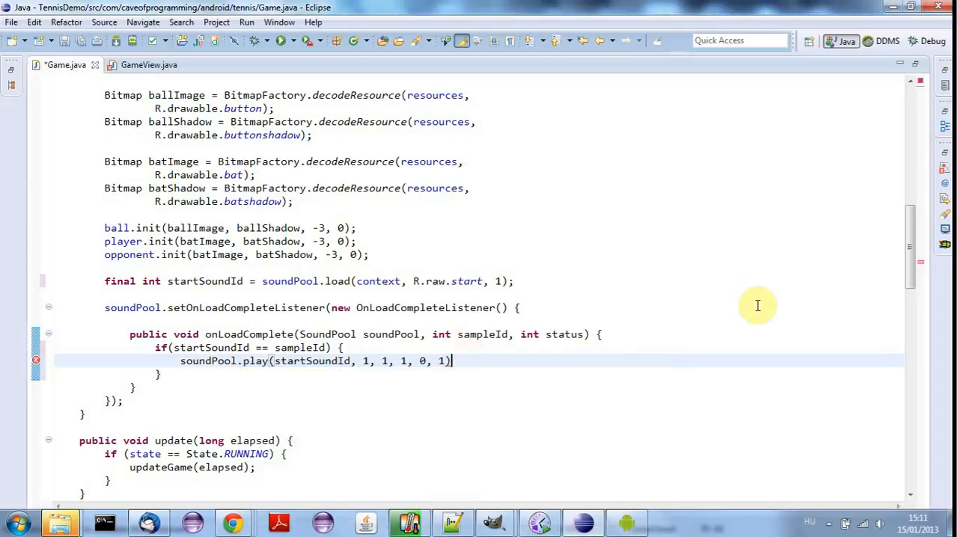
pyautogui.write(';')
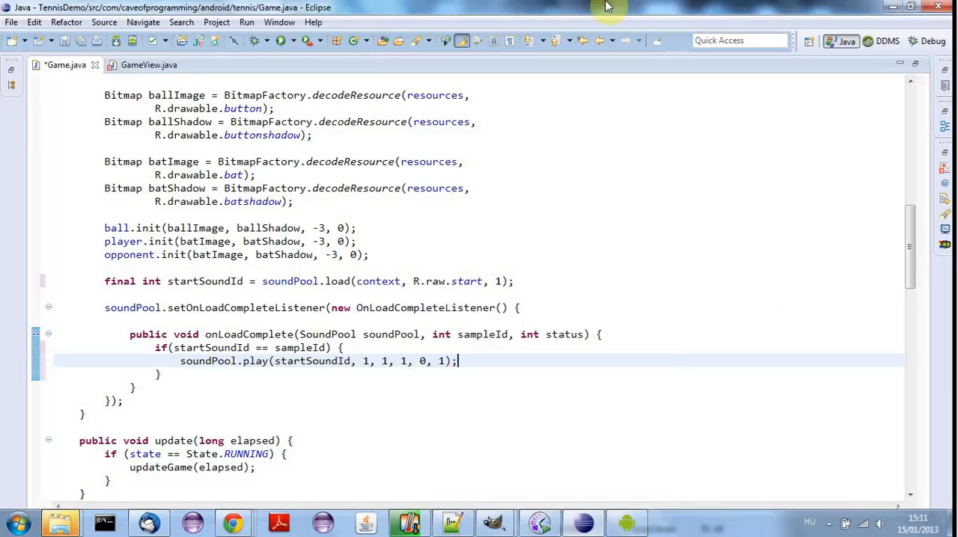
# Try running TennisDemo and dismiss the Android Launch project-errors dialog.
pyautogui.click(306, 42)
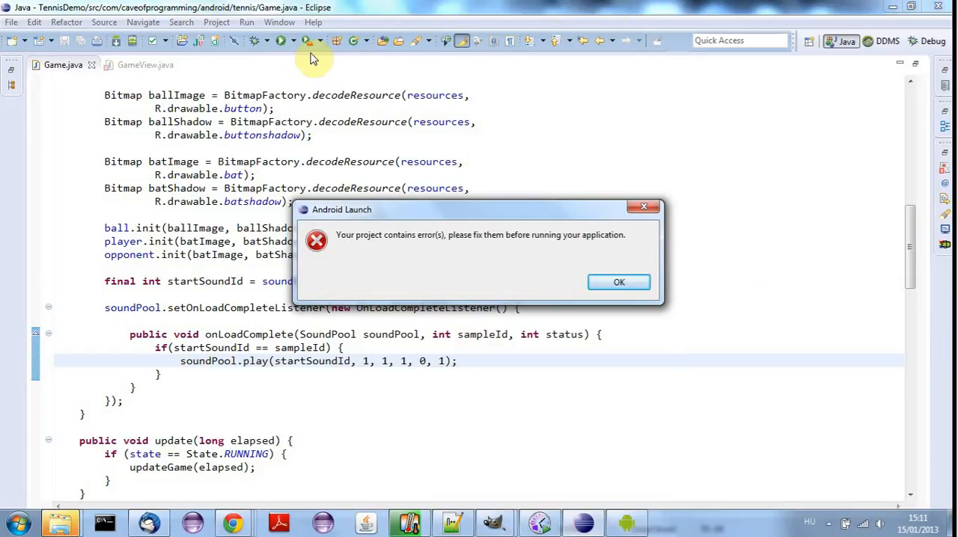
pyautogui.click(619, 282)
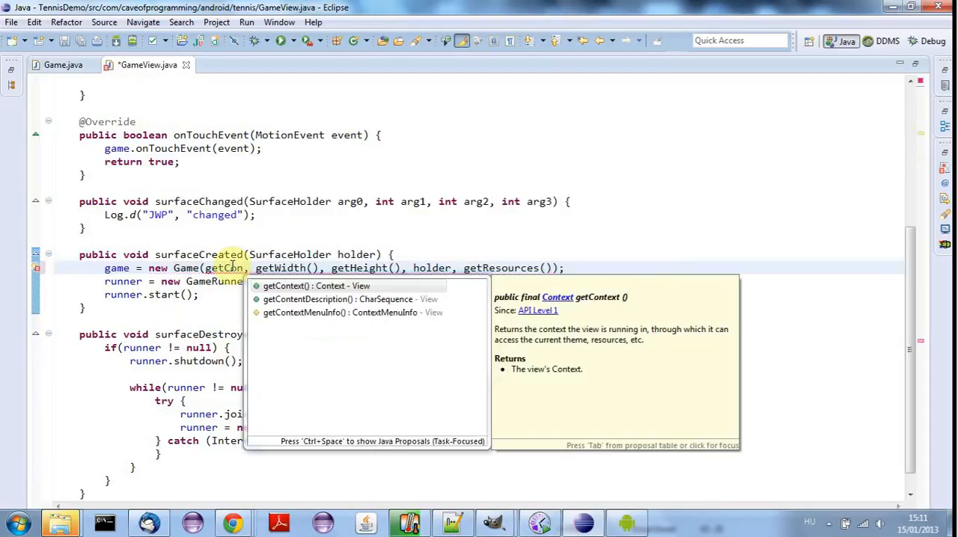
# Pass getContext() as the first new Game(...) argument in GameView.java and run the app again.
pyautogui.click(311, 286)
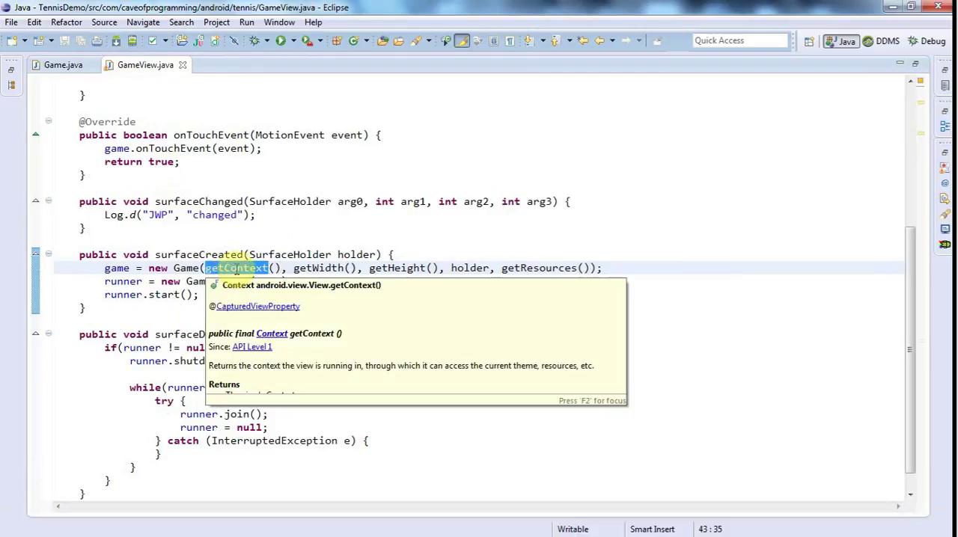
pyautogui.click(278, 42)
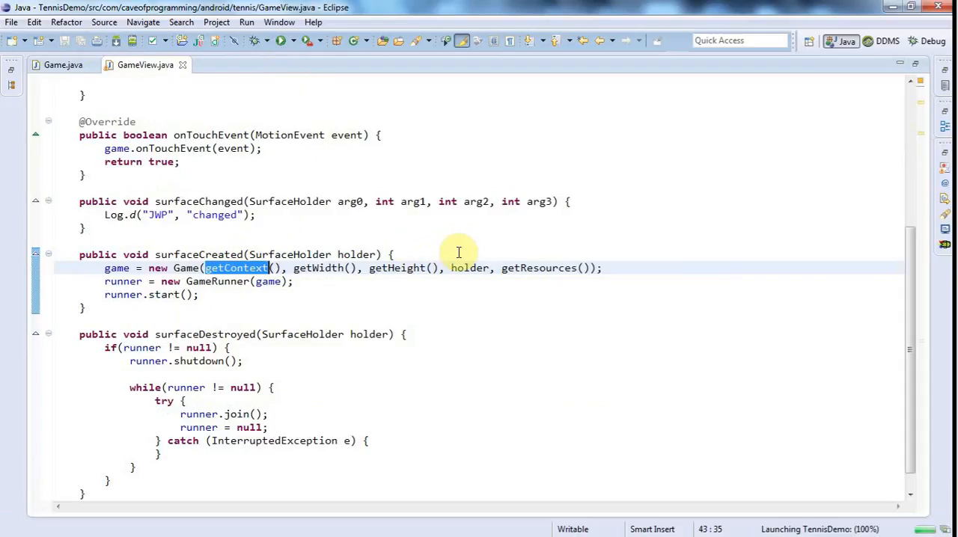
pyautogui.moveTo(250, 282)
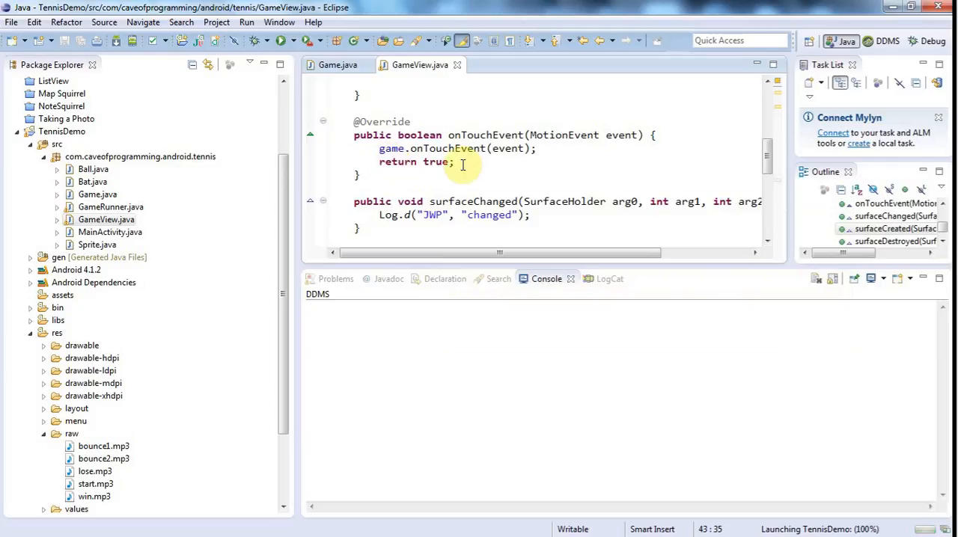
pyautogui.moveTo(537, 148)
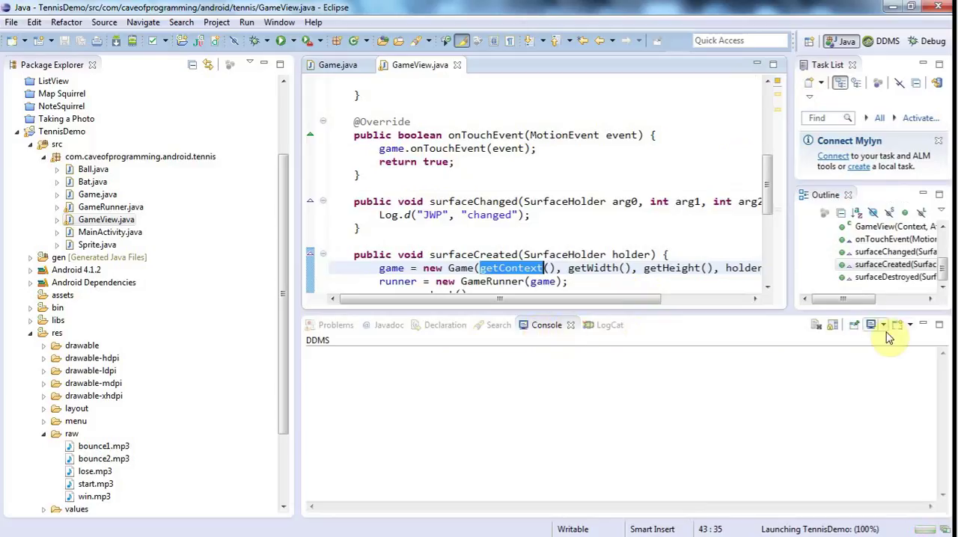
# Use the Display Selected Console dropdown to view the Android console output.
pyautogui.click(880, 326)
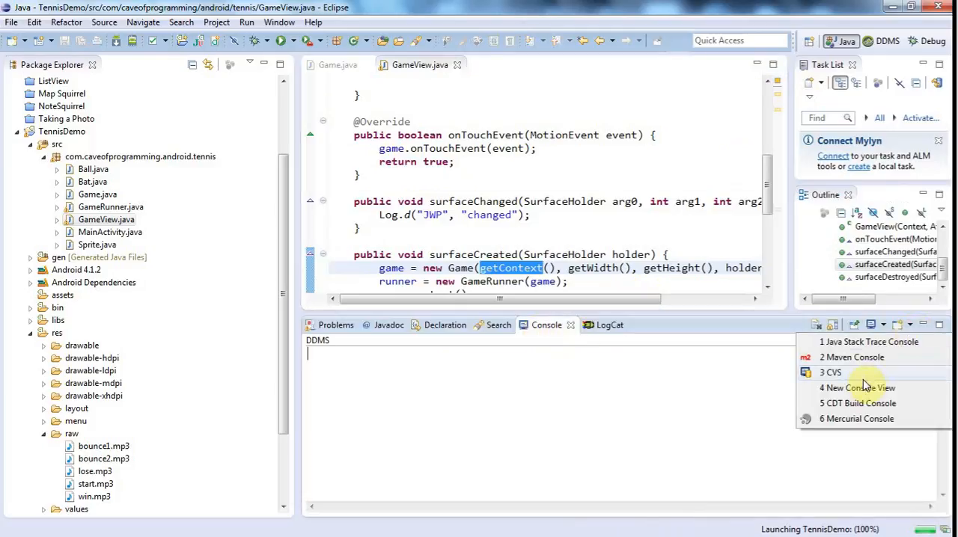
pyautogui.click(873, 325)
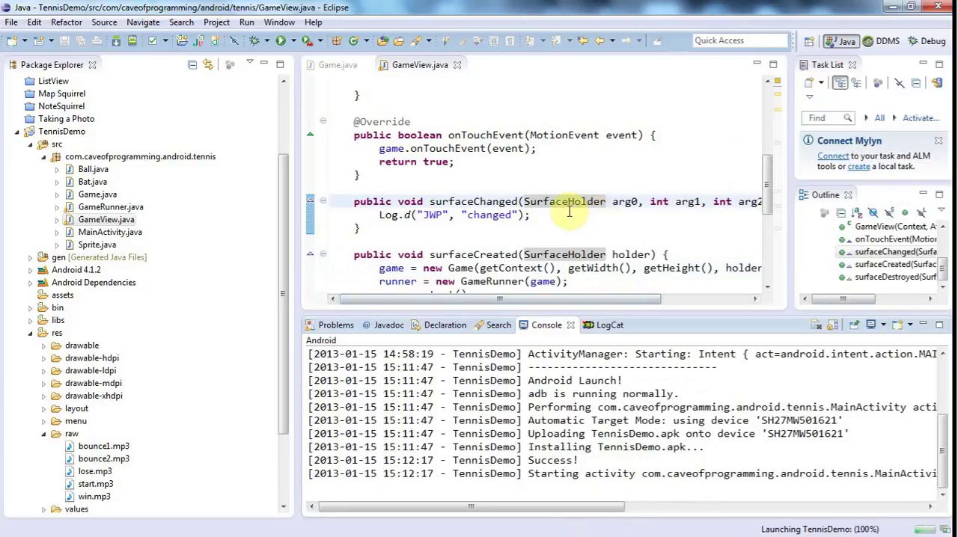
pyautogui.moveTo(491, 224)
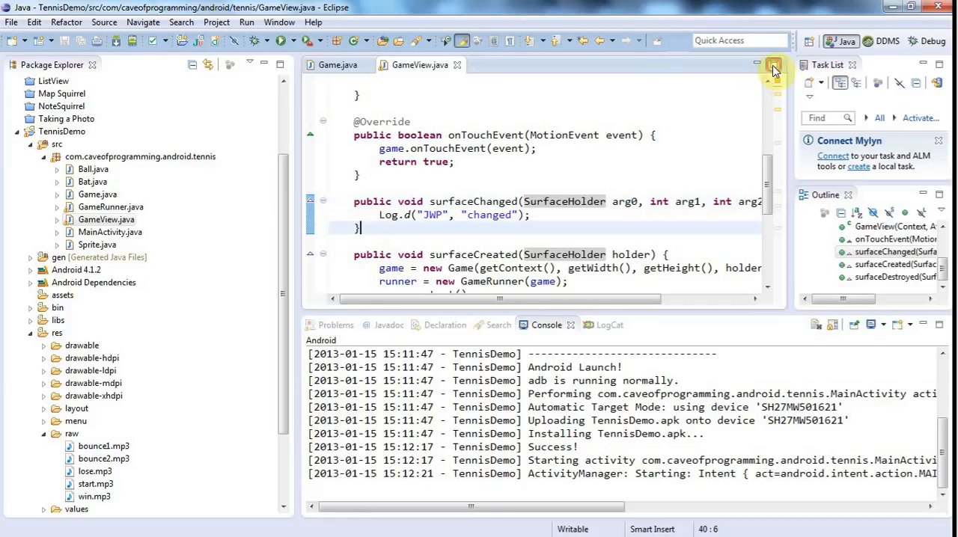
# Maximize the GameView.java editor pane.
pyautogui.click(773, 65)
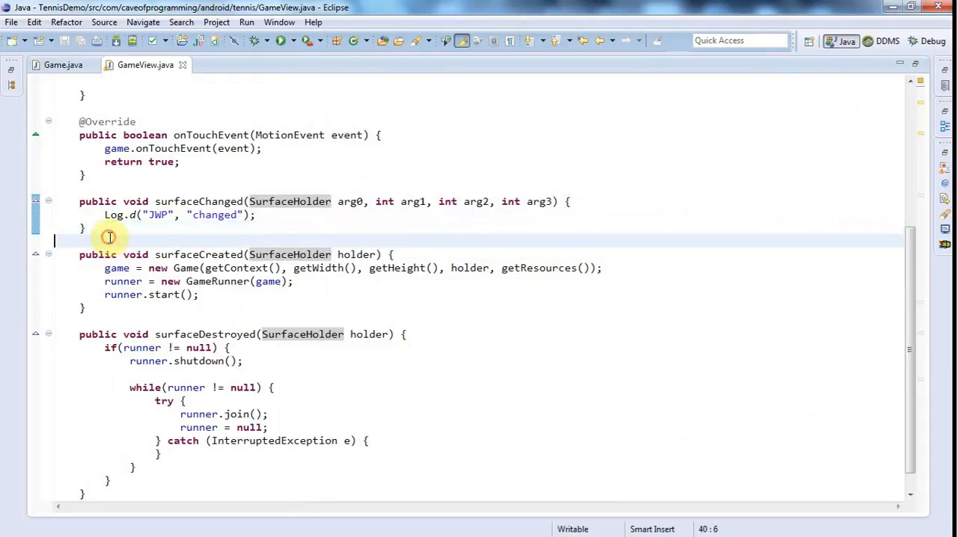
pyautogui.moveTo(246, 202)
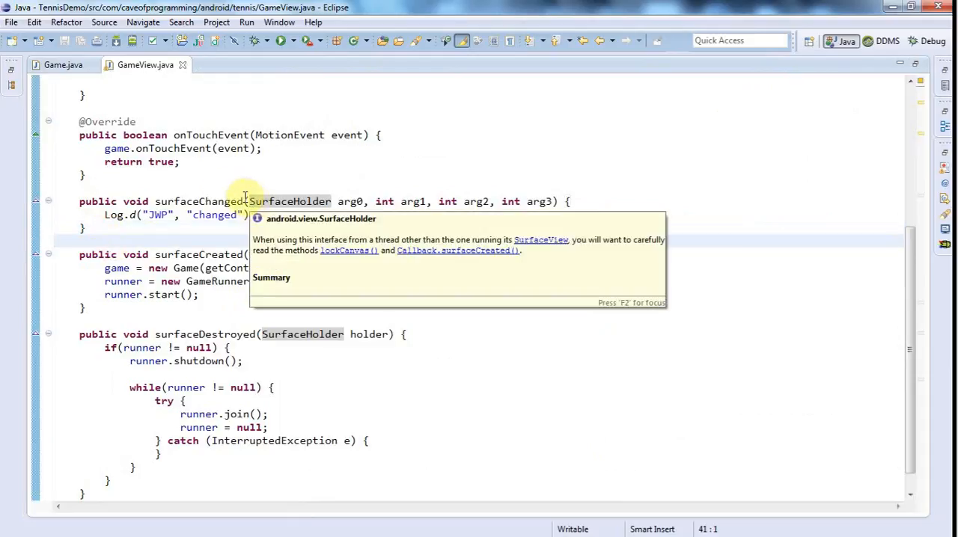